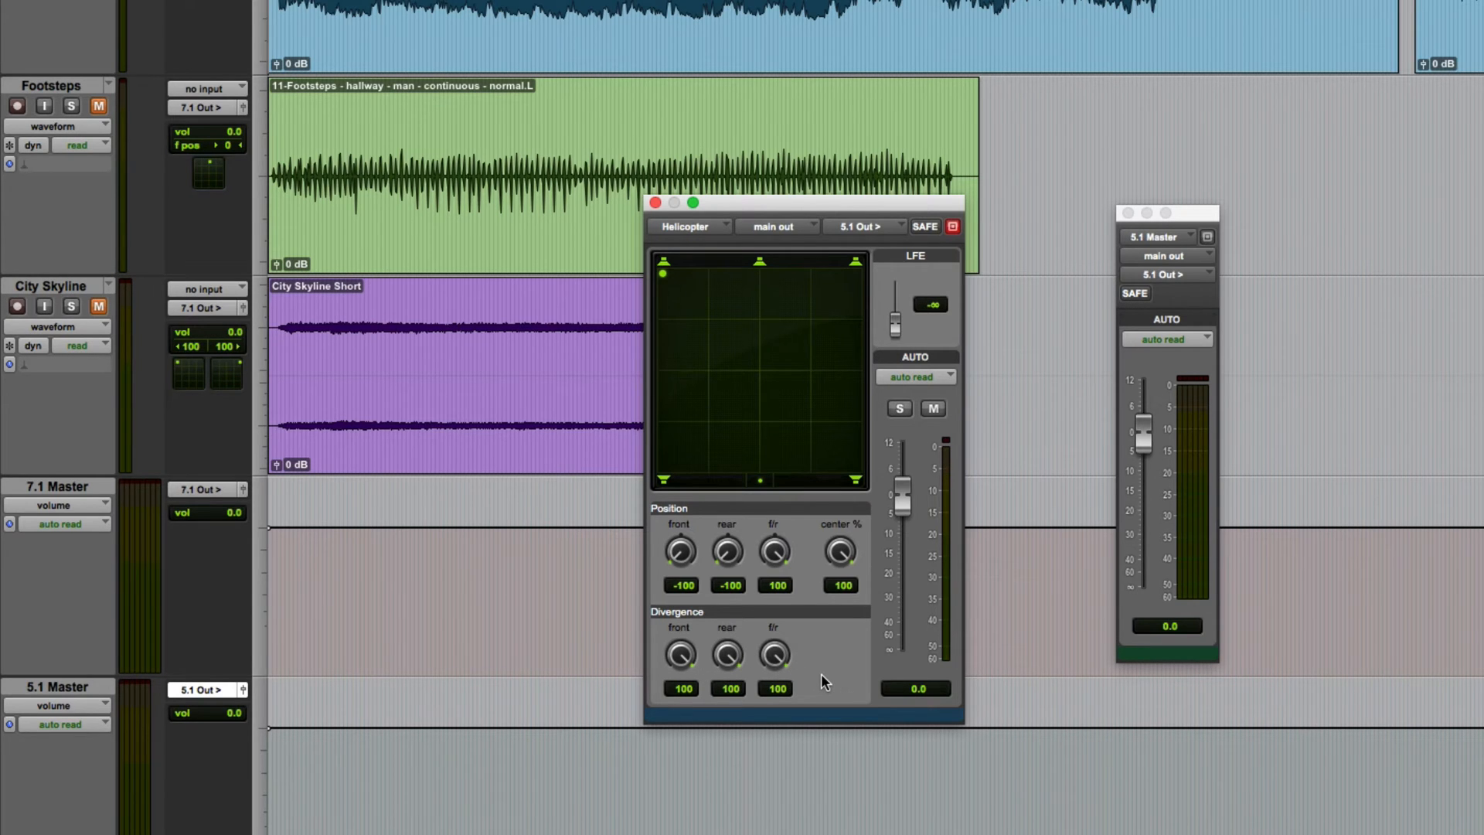
pyautogui.moveTo(767, 495)
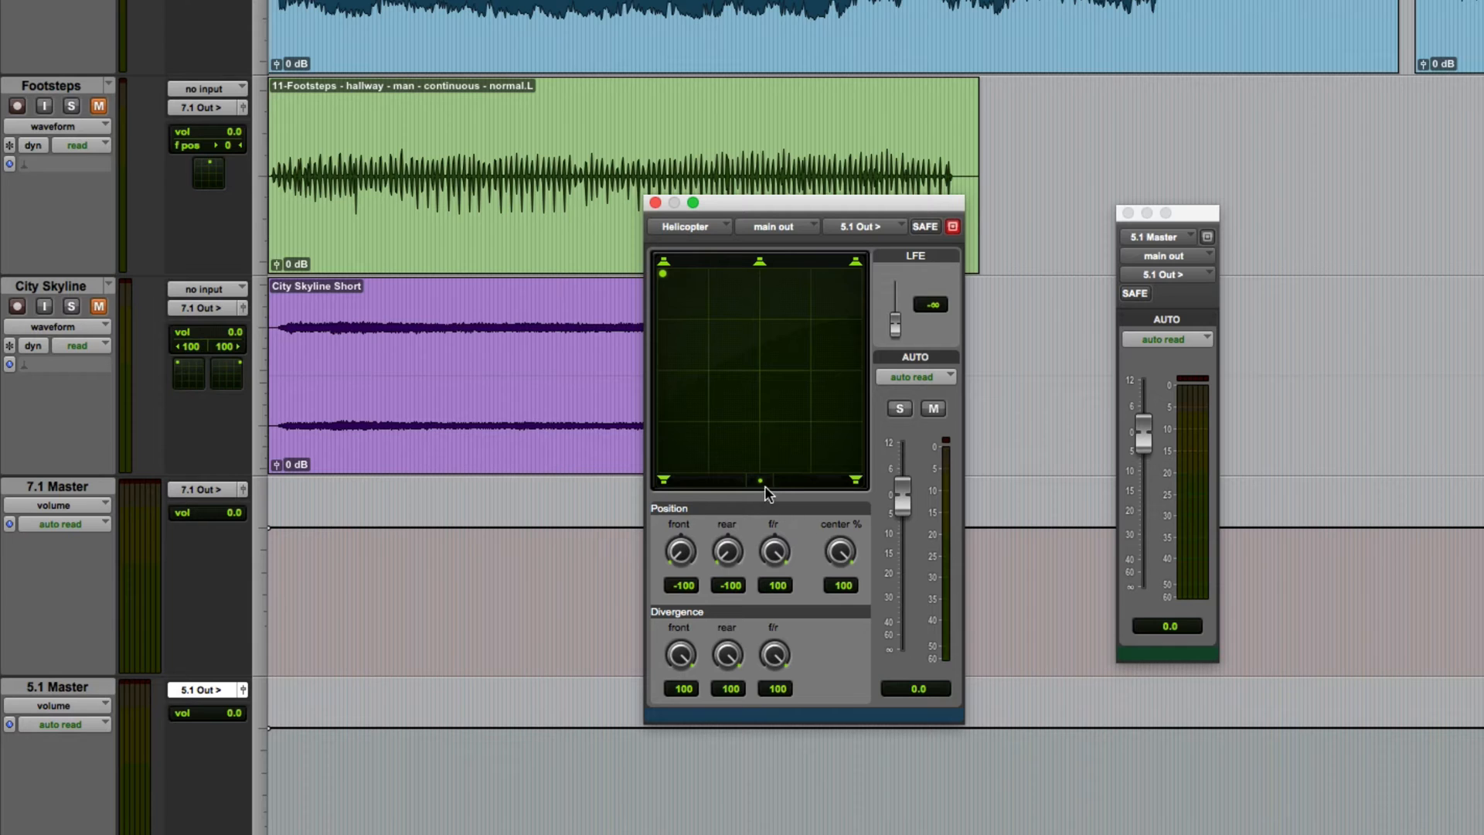
pyautogui.moveTo(818, 661)
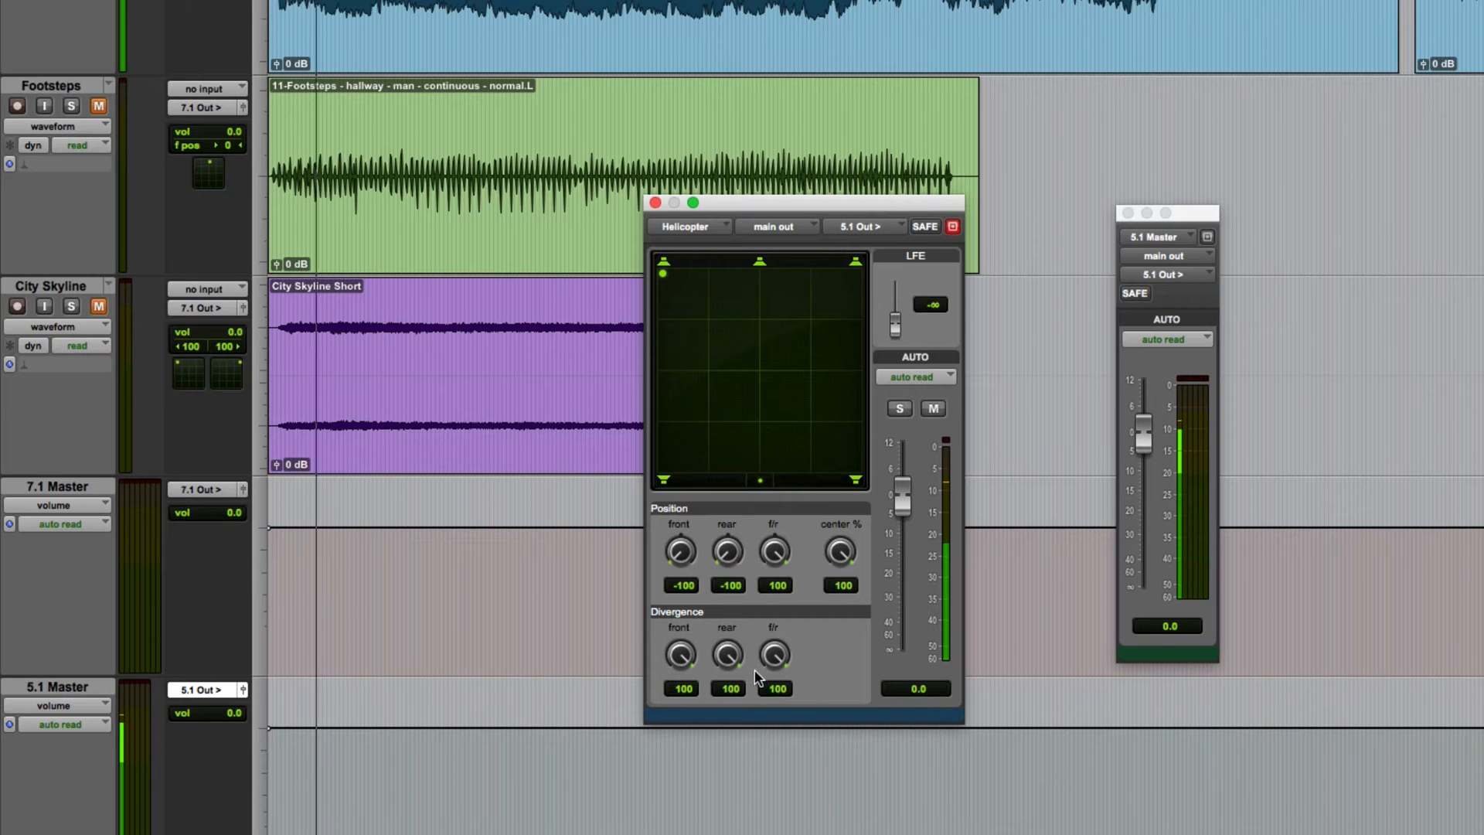
pyautogui.moveTo(782, 286)
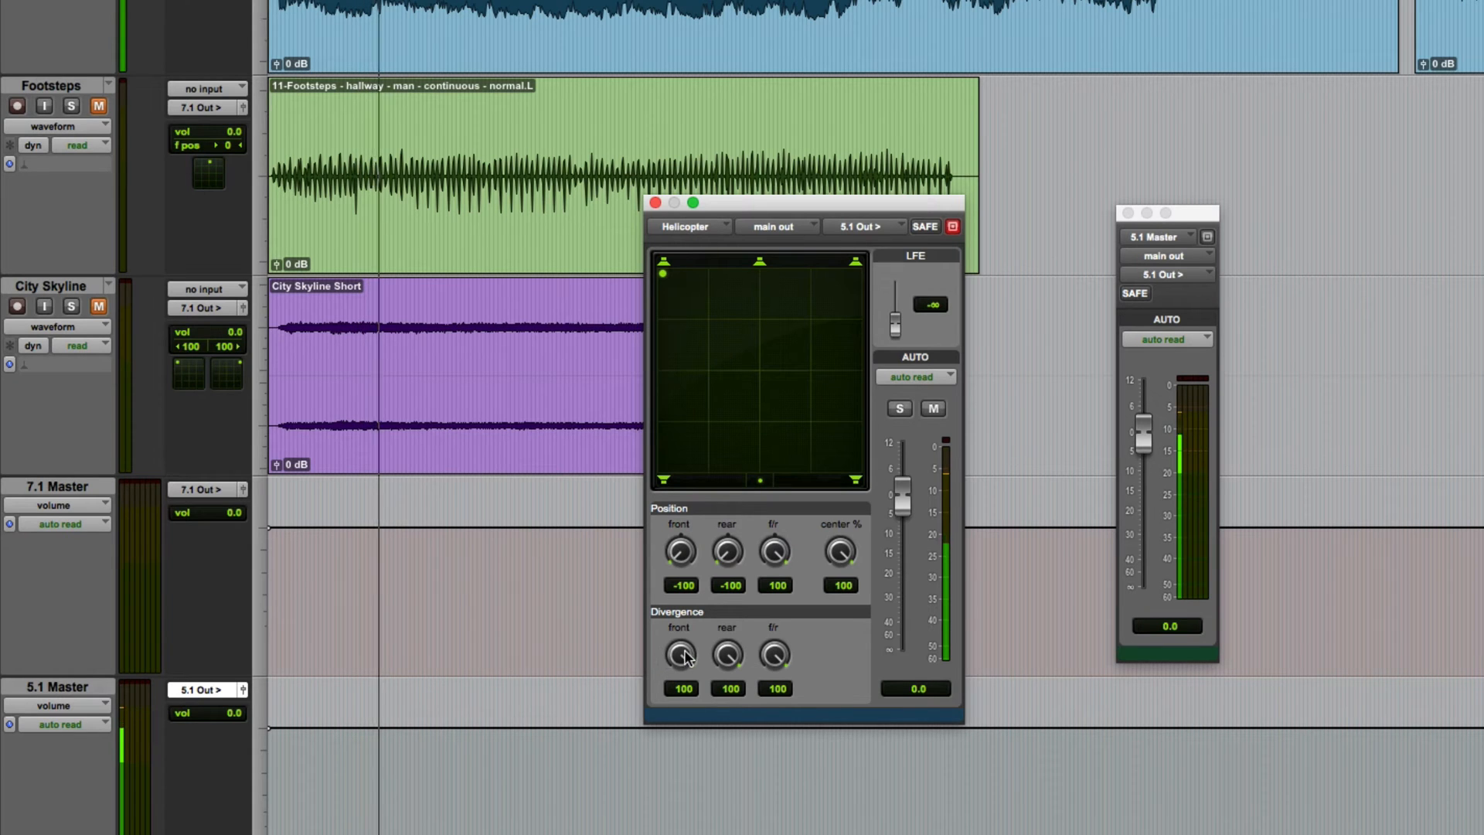
# Step: Lower Helicopter's front divergence to 0 and move the puck to audition
pyautogui.moveTo(679, 654); pyautogui.dragTo(673, 662)
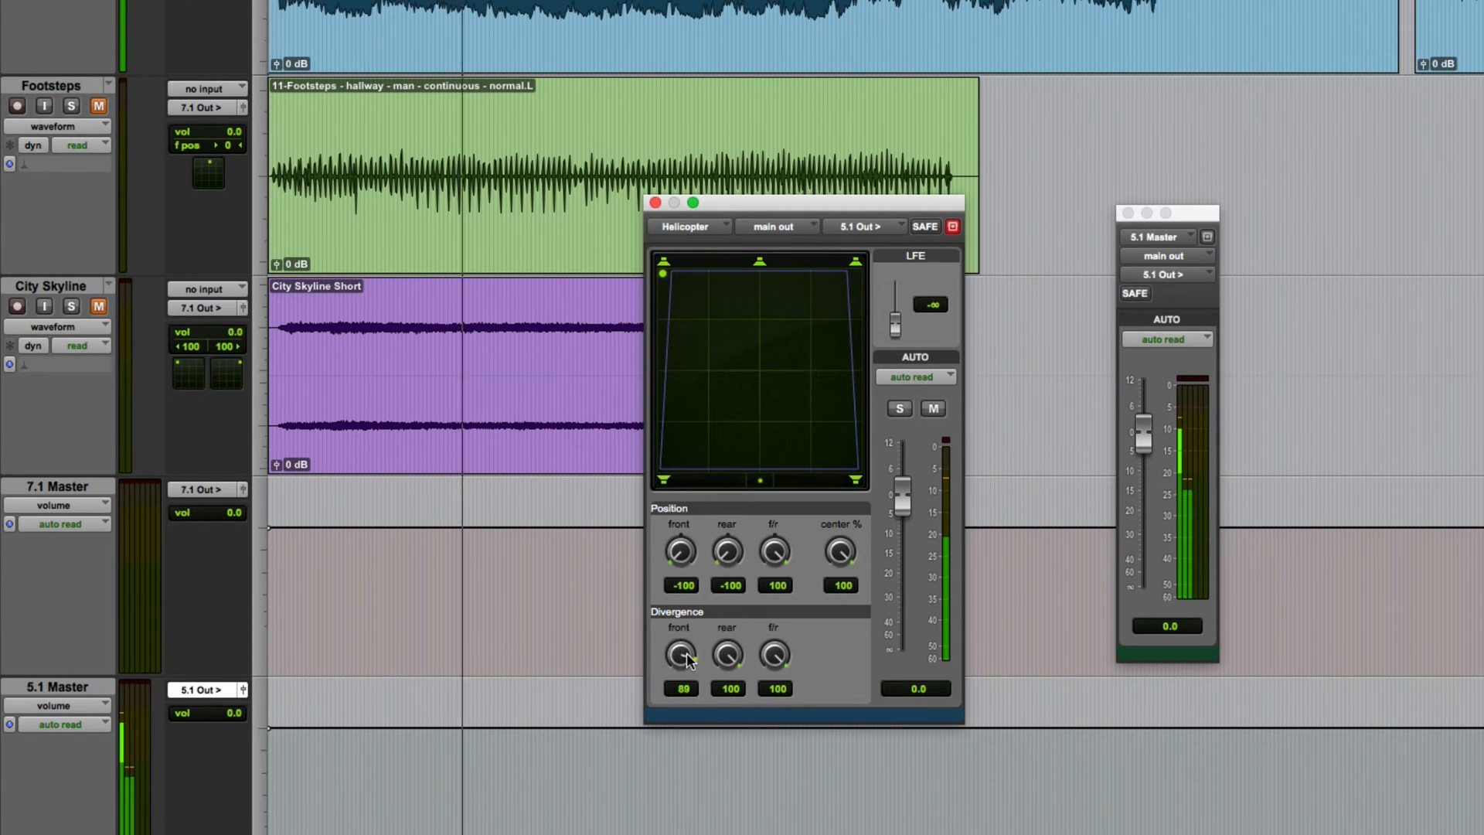
pyautogui.moveTo(679, 654); pyautogui.dragTo(672, 672)
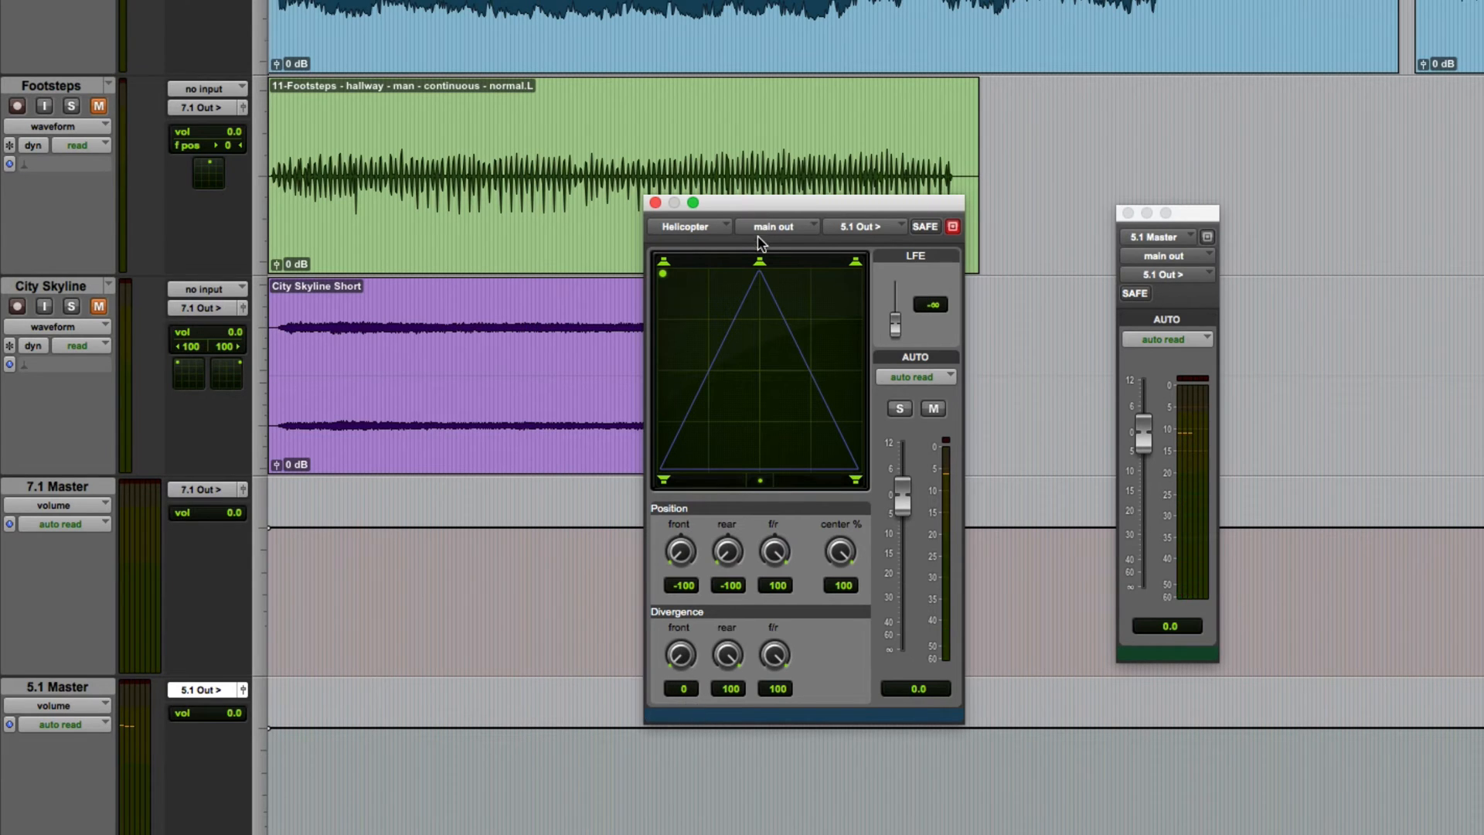
pyautogui.moveTo(807, 590)
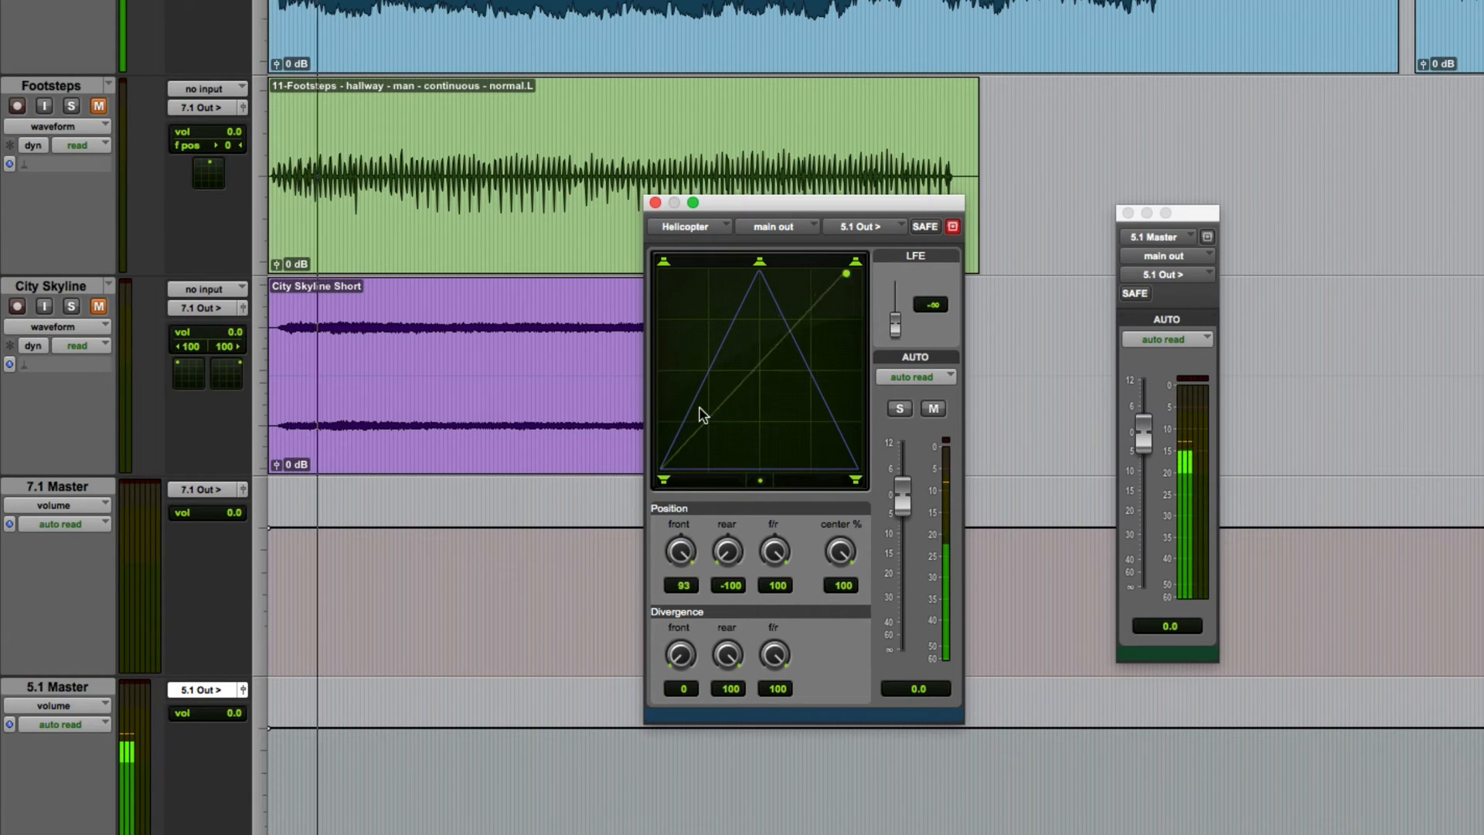
pyautogui.moveTo(842, 274); pyautogui.dragTo(749, 274)
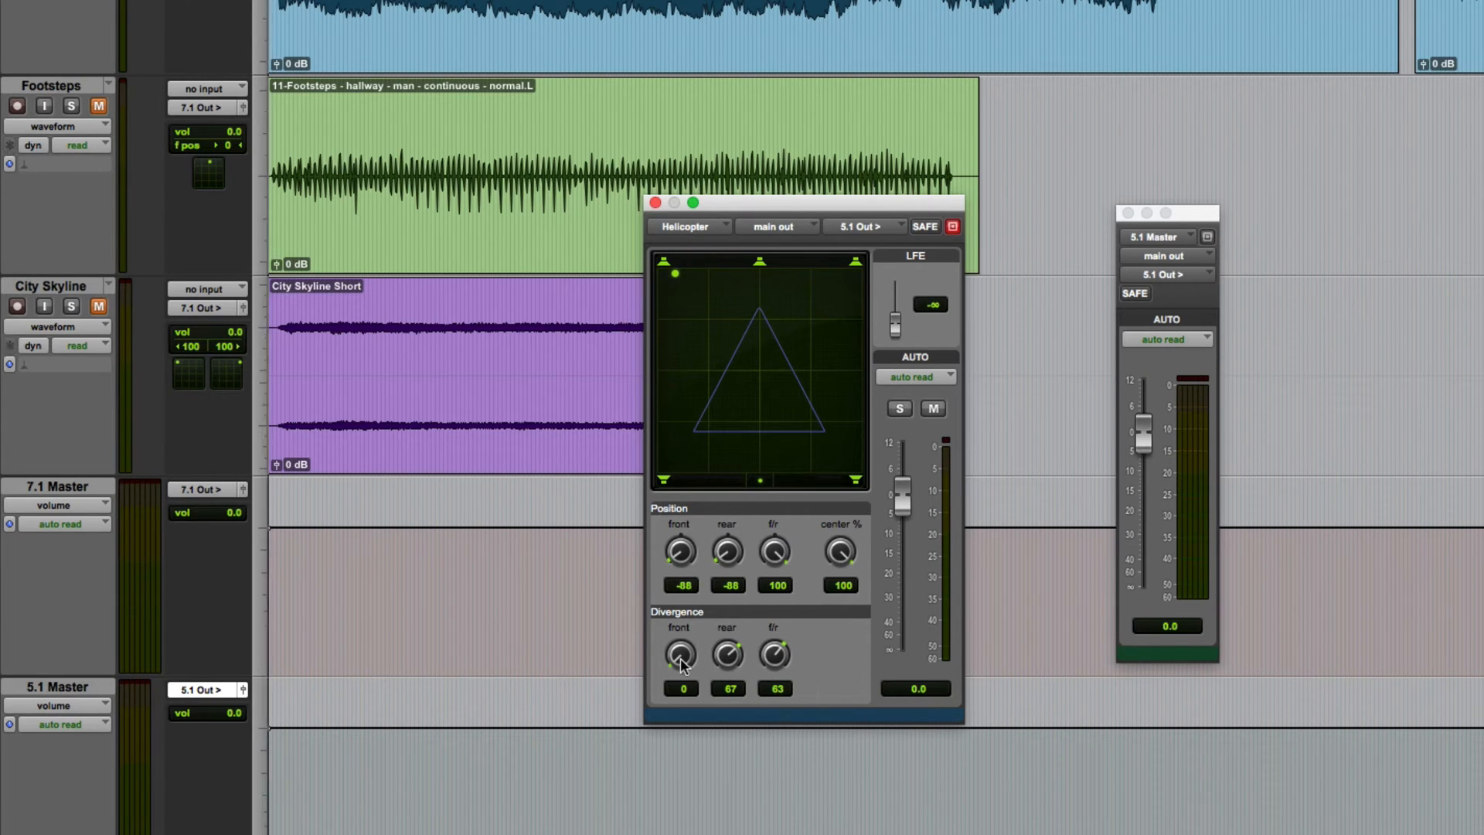
# Step: Set Helicopter divergence to front 63, rear 55, front/rear 44
pyautogui.moveTo(679, 654); pyautogui.dragTo(679, 644)
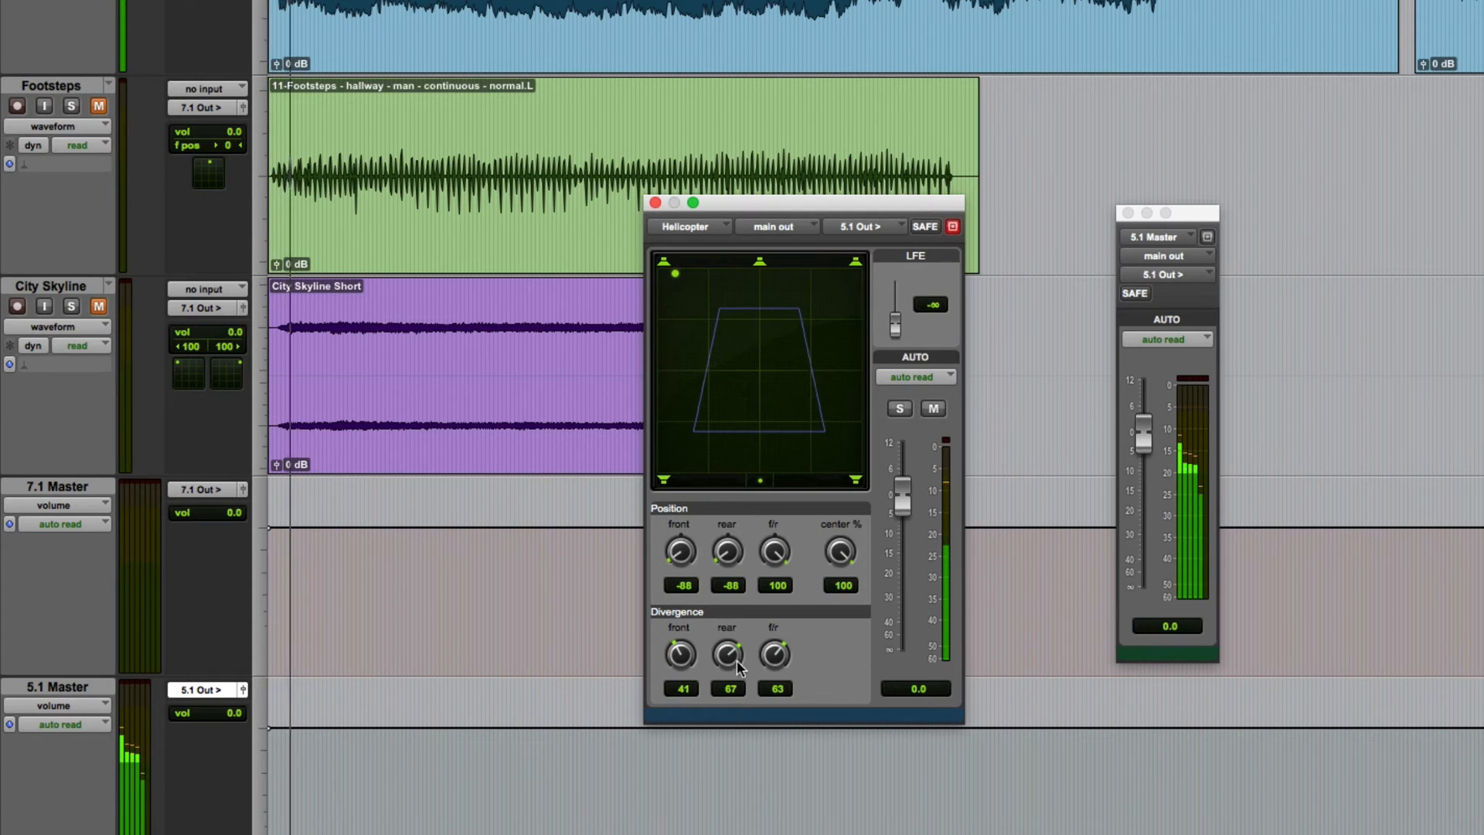
pyautogui.moveTo(728, 654); pyautogui.dragTo(728, 539)
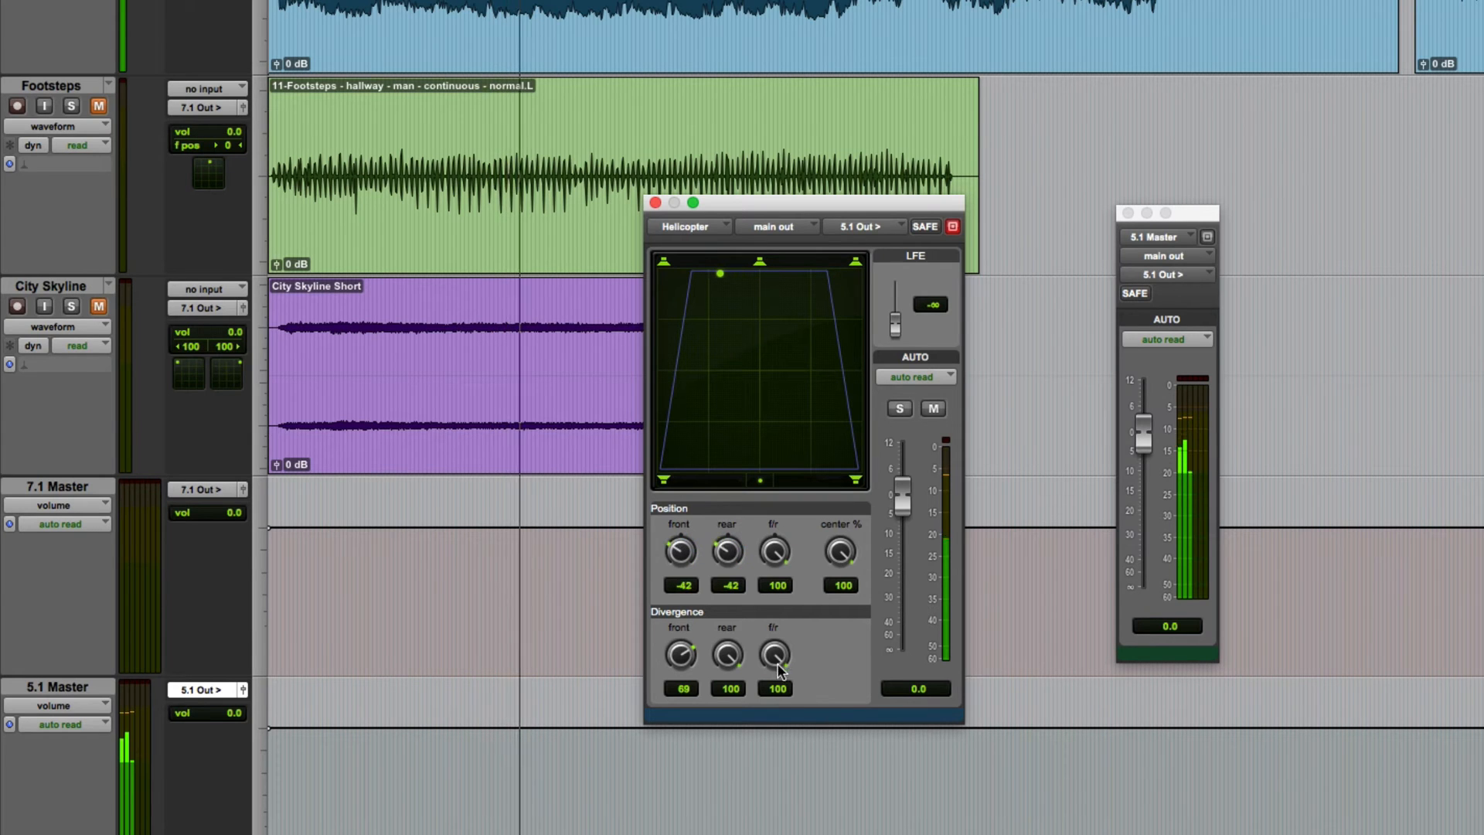
pyautogui.moveTo(775, 653); pyautogui.dragTo(774, 682)
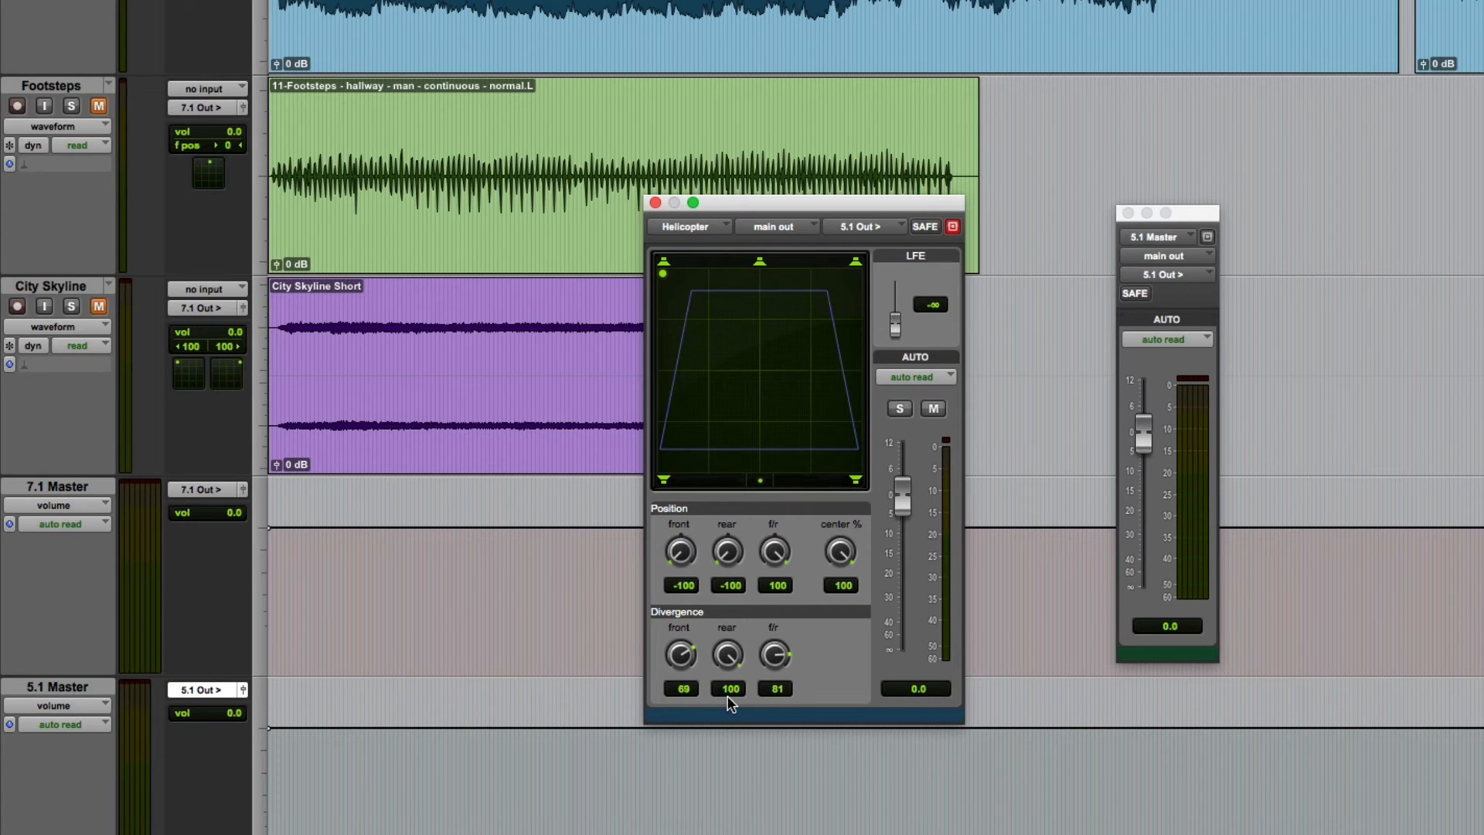
pyautogui.moveTo(700, 711)
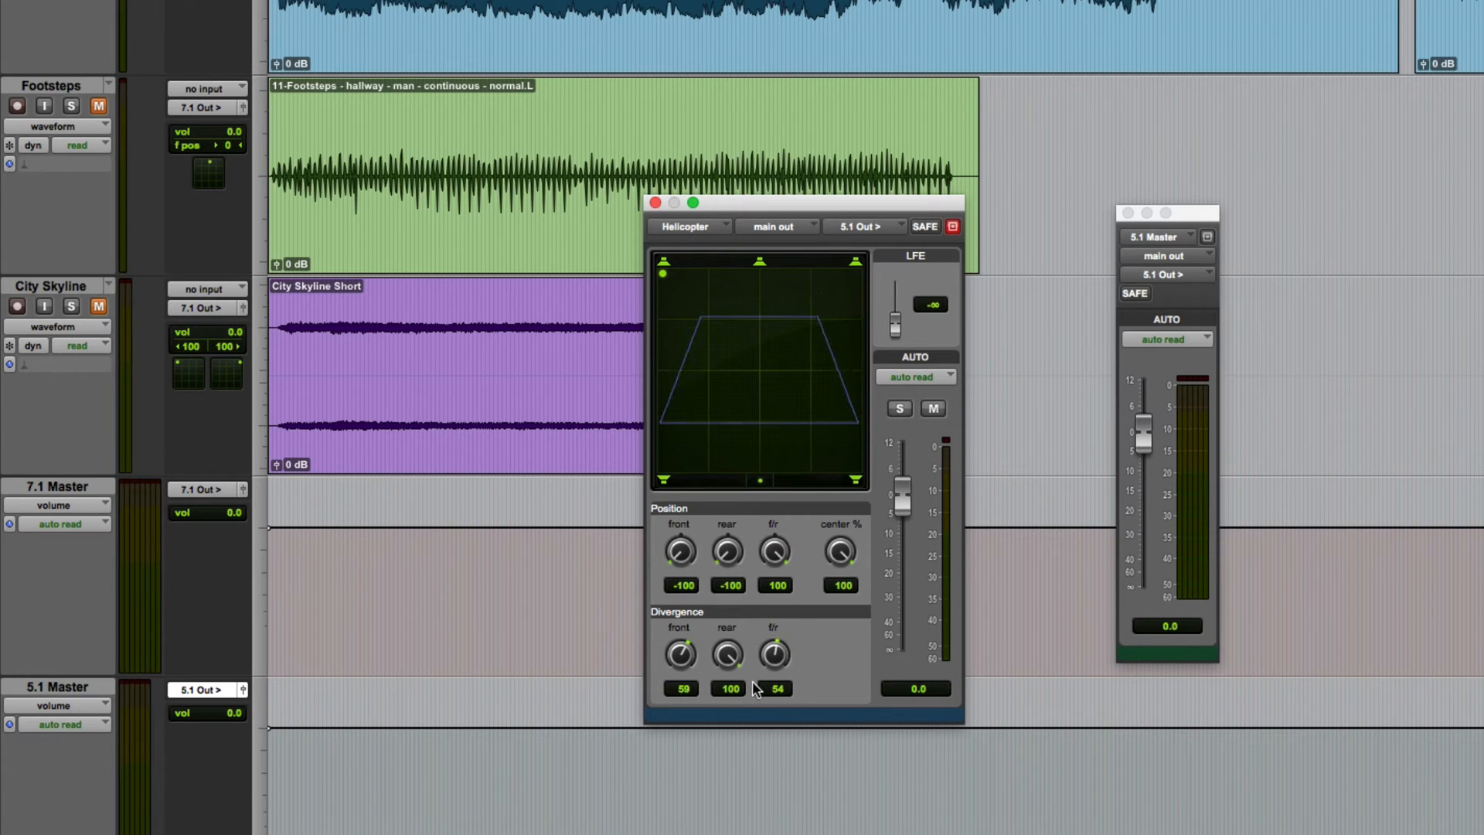
pyautogui.moveTo(727, 653); pyautogui.dragTo(726, 682)
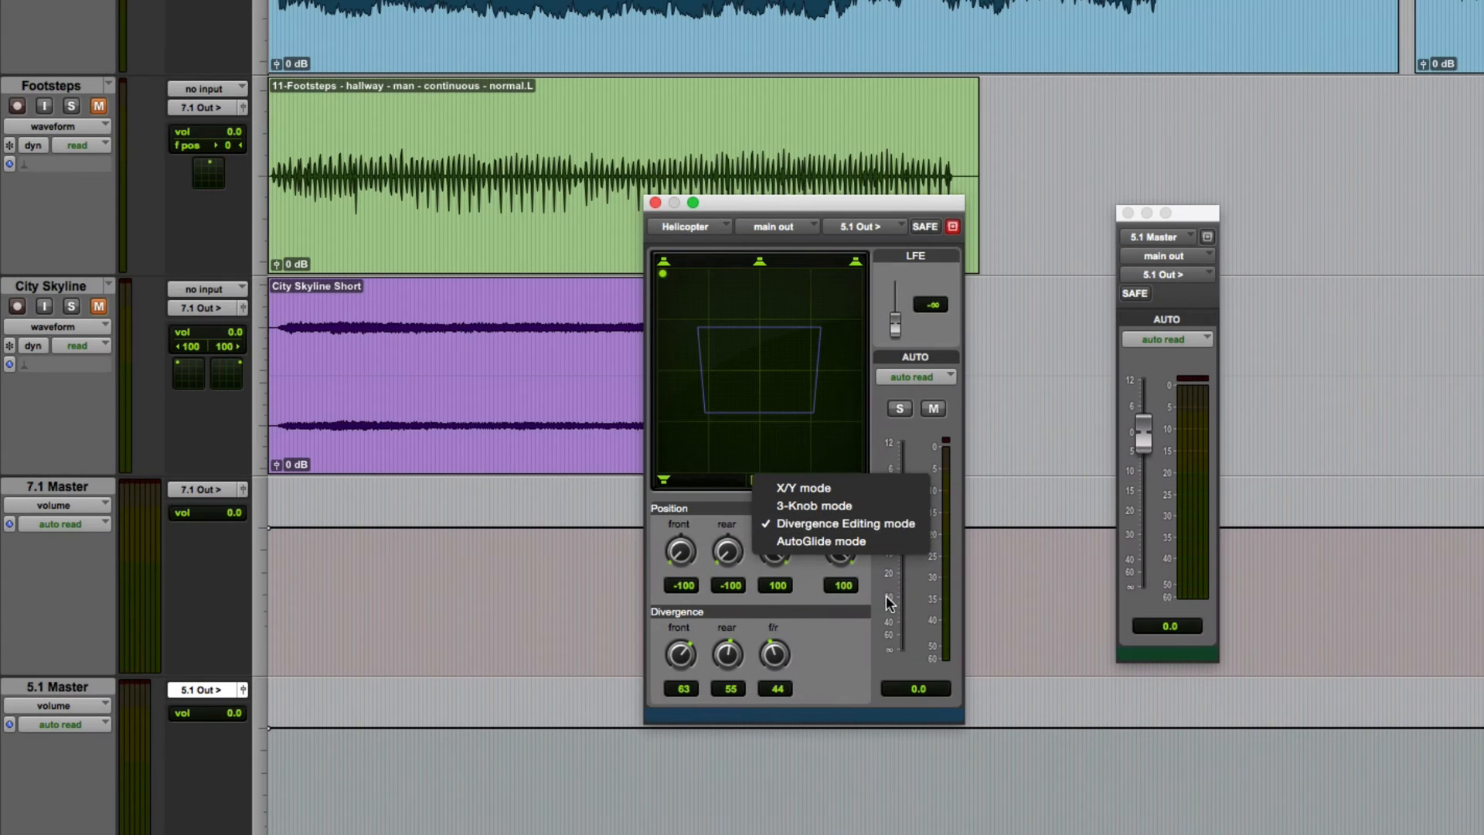
# Step: Switch to Divergence Editing and reshape divergence to front 47, rear 70, front/rear 36
pyautogui.click(803, 487)
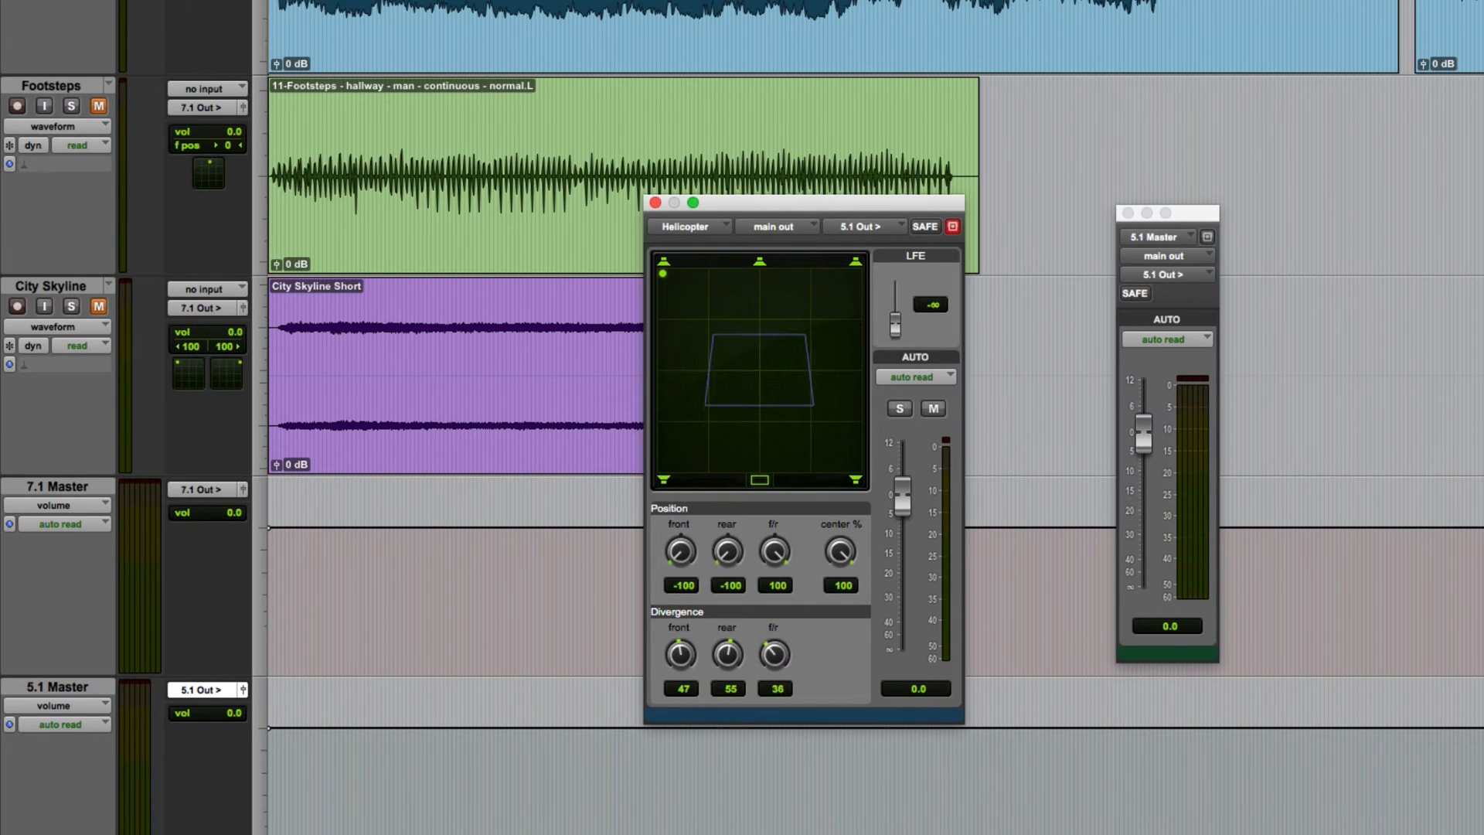
pyautogui.moveTo(726, 653); pyautogui.dragTo(726, 634)
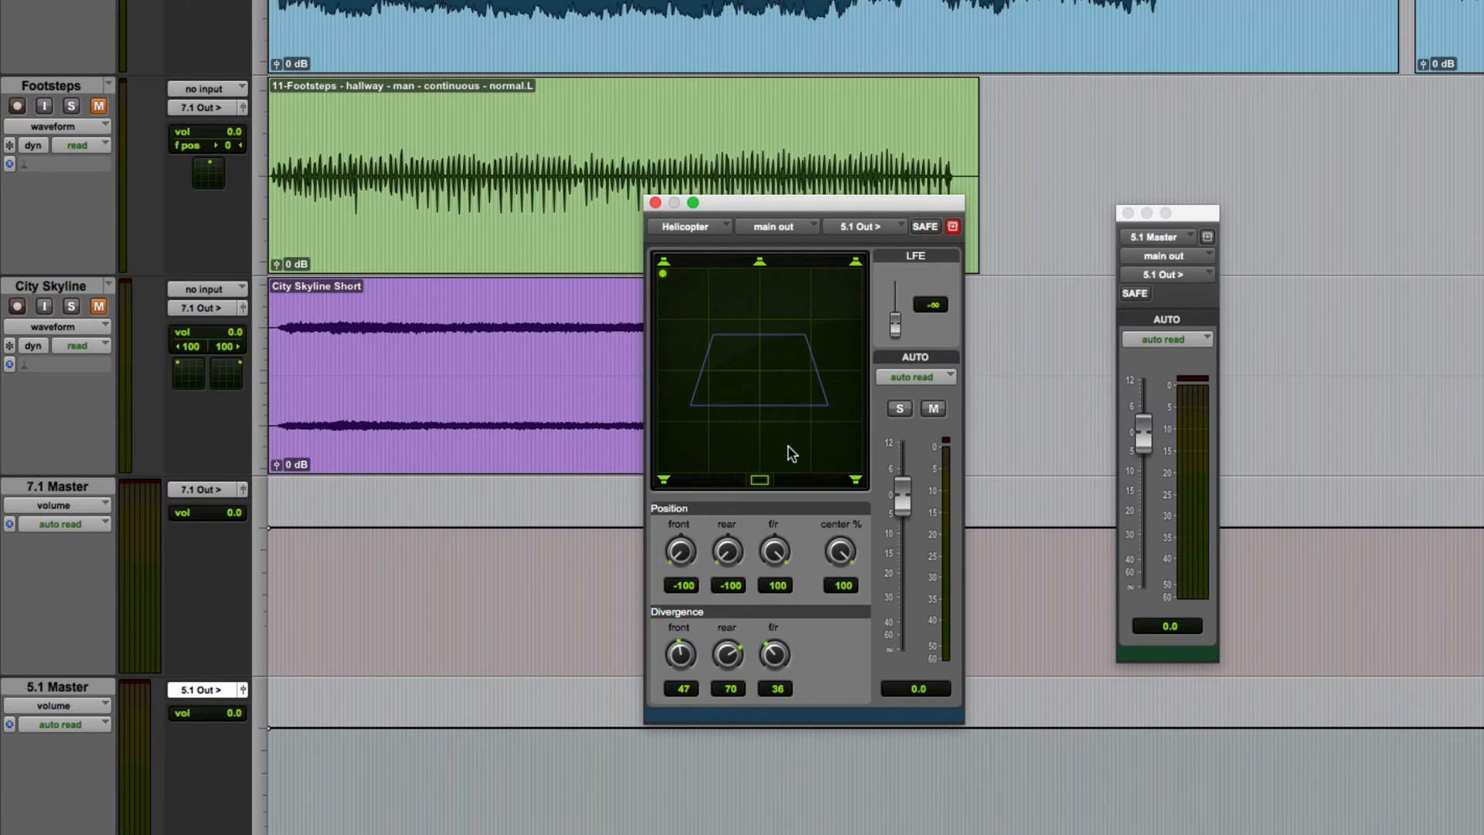
pyautogui.moveTo(759, 318)
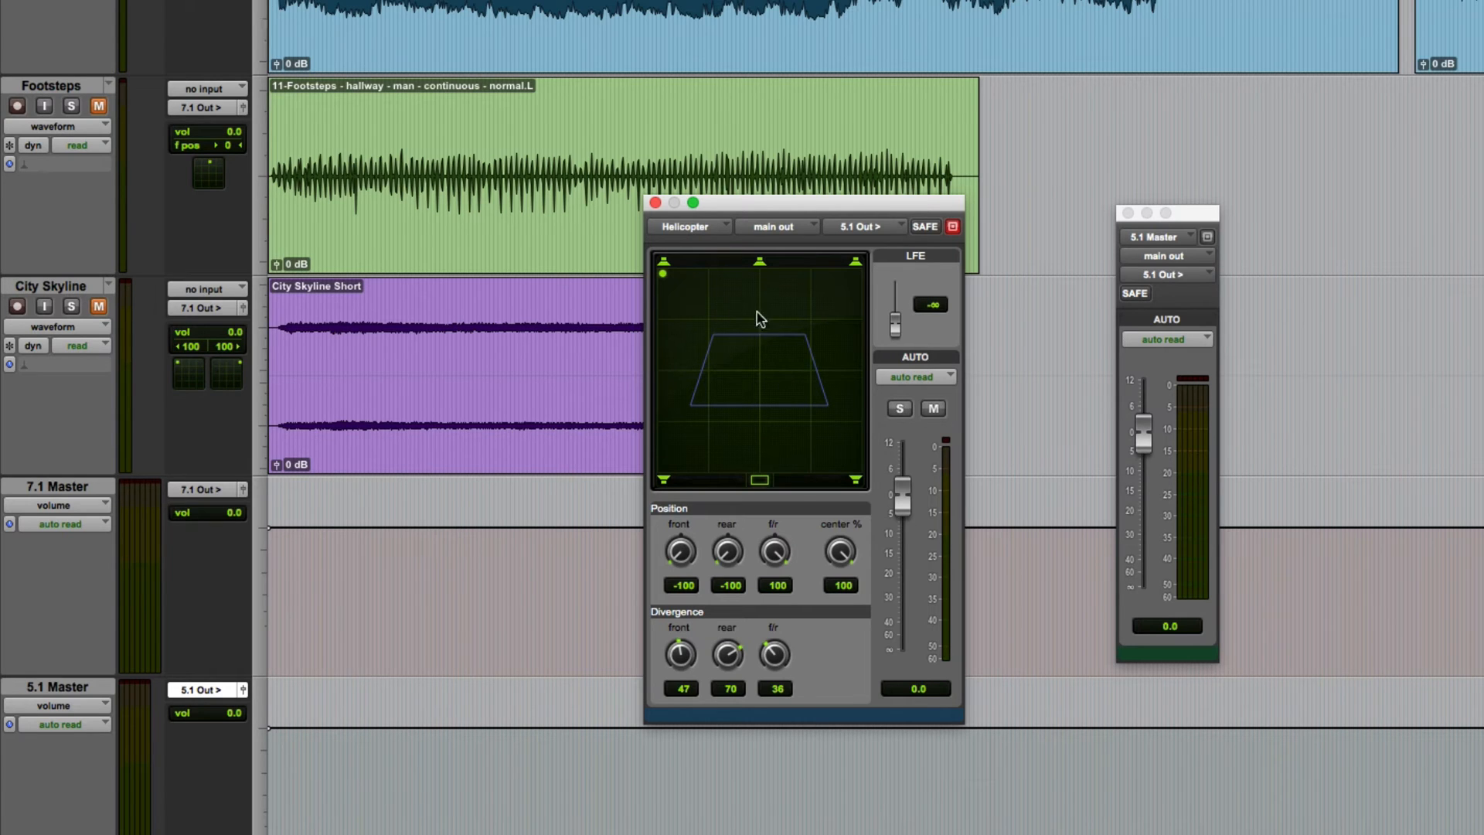
pyautogui.moveTo(822, 461)
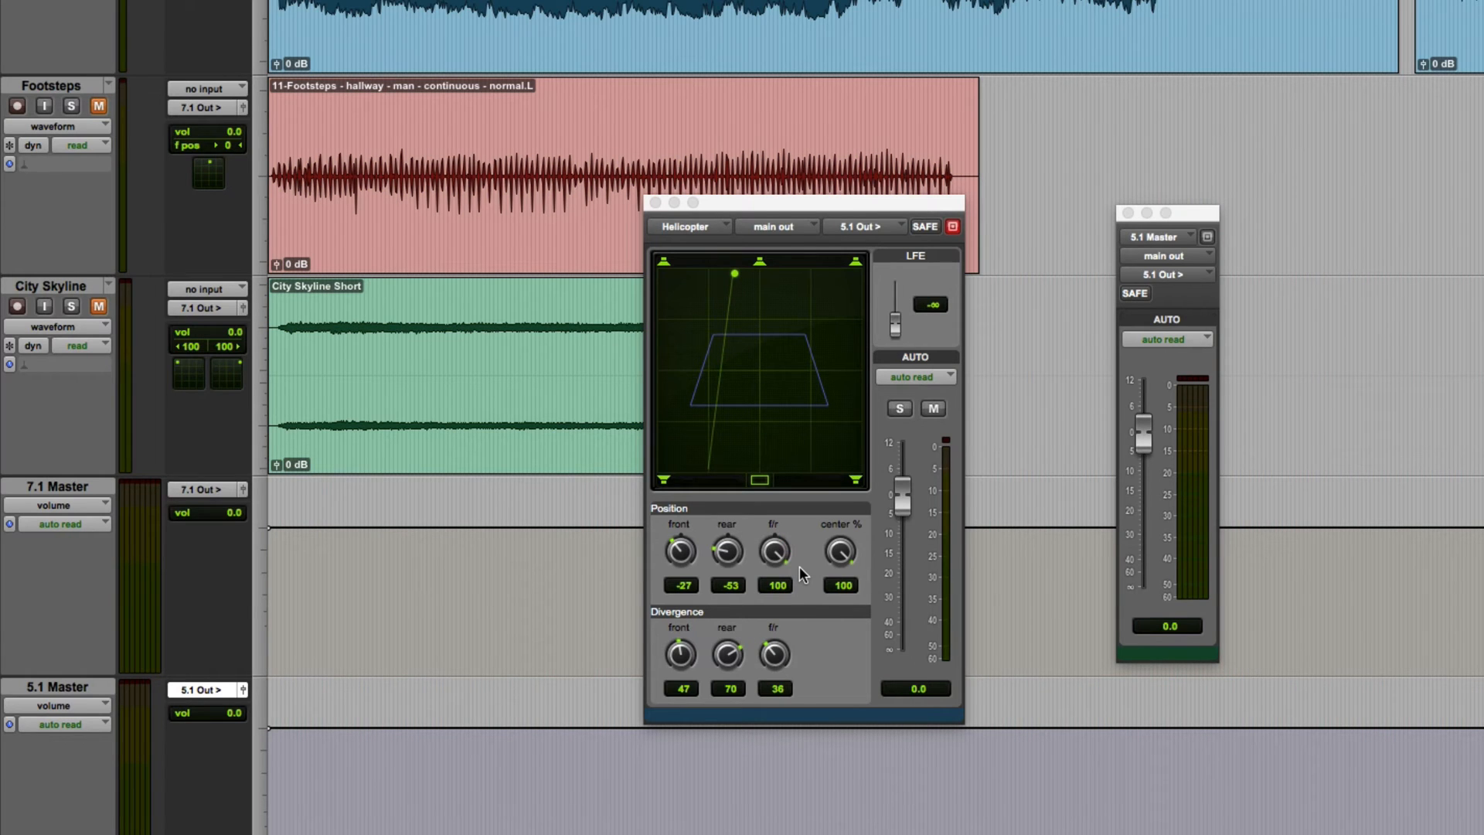
pyautogui.moveTo(861, 562)
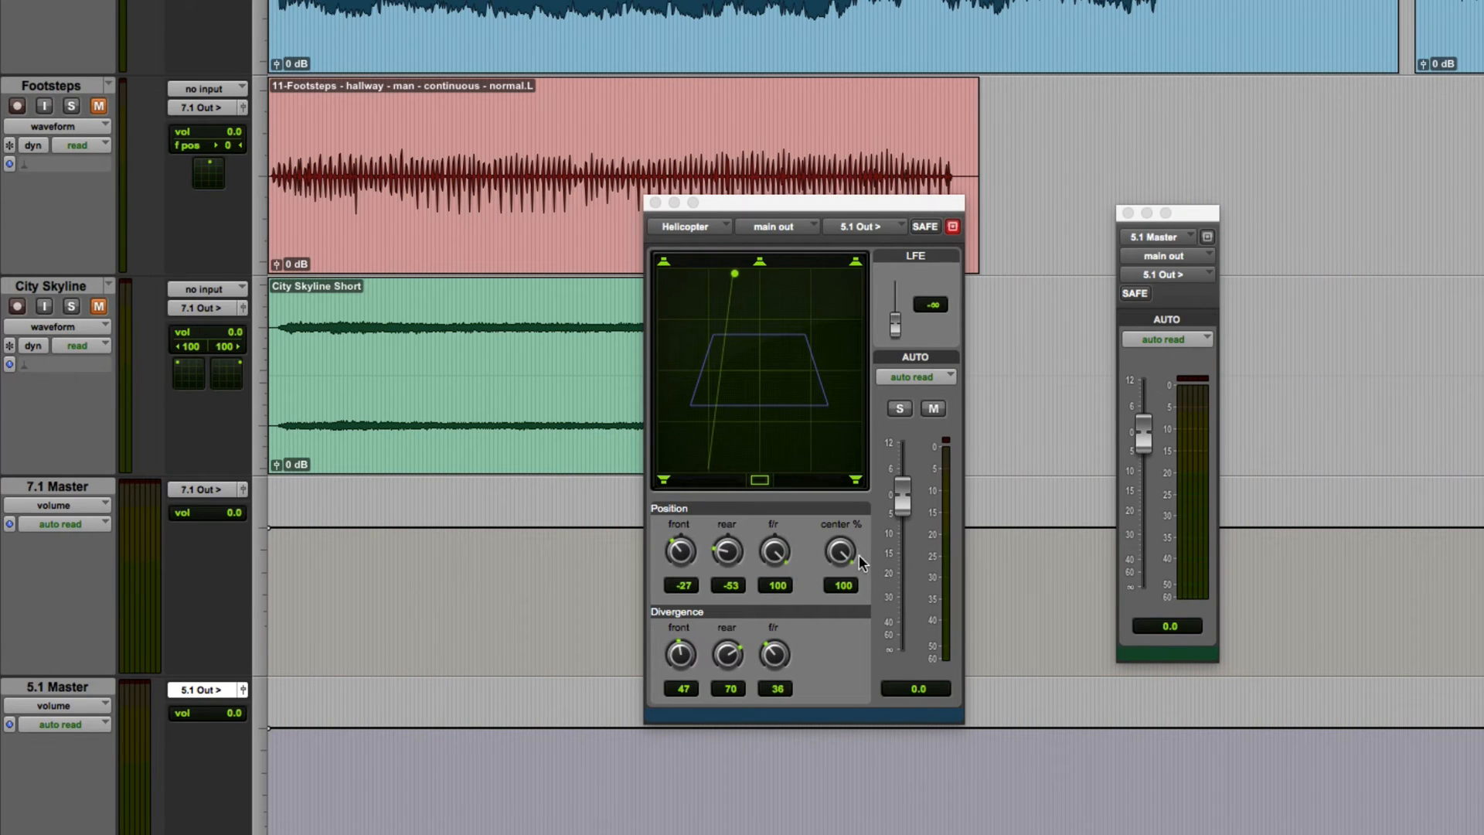
pyautogui.moveTo(933, 339)
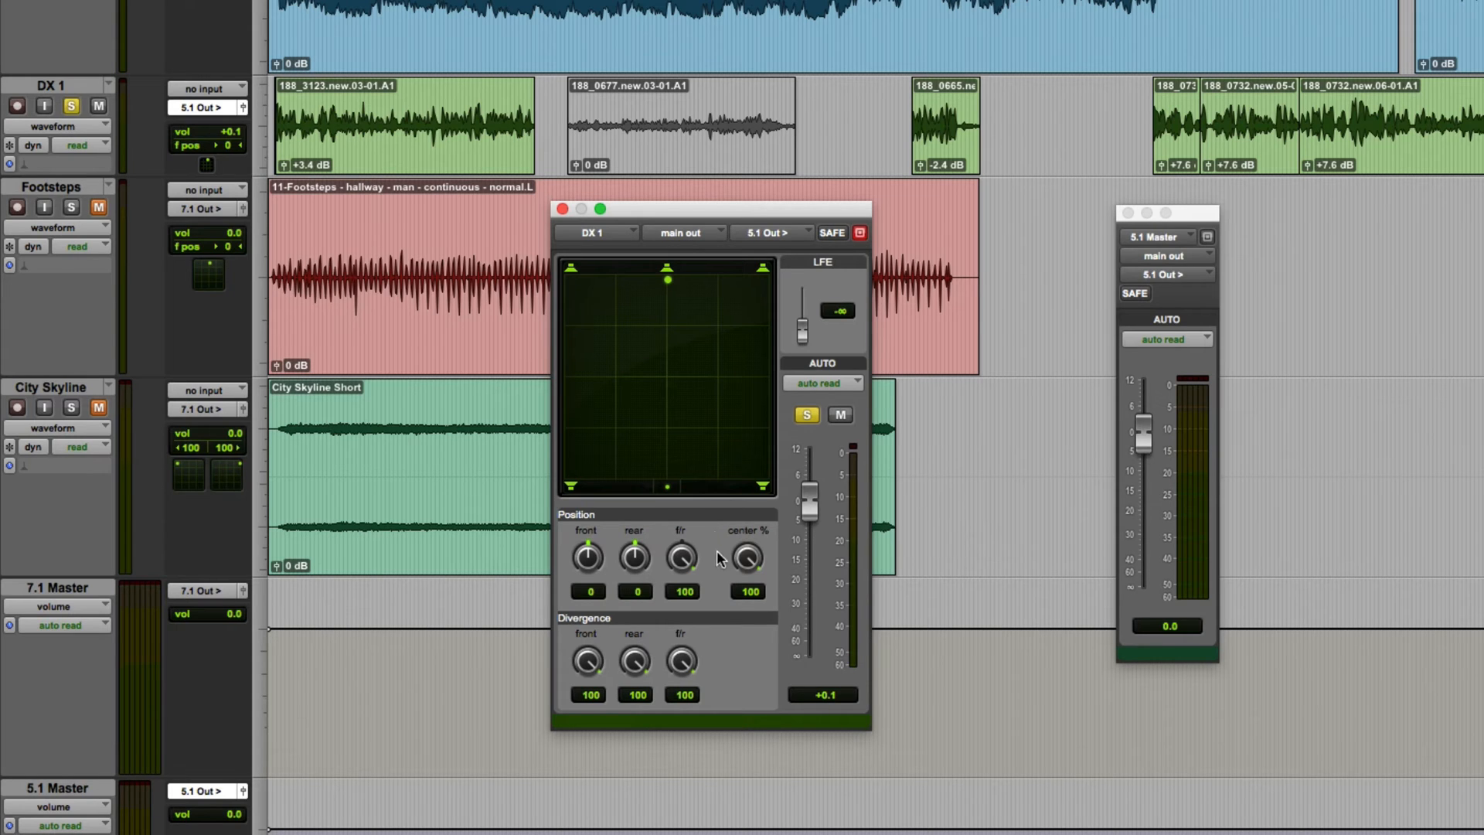
# Step: Lower DX 1's center percentage to 0
pyautogui.moveTo(747, 558); pyautogui.dragTo(747, 586)
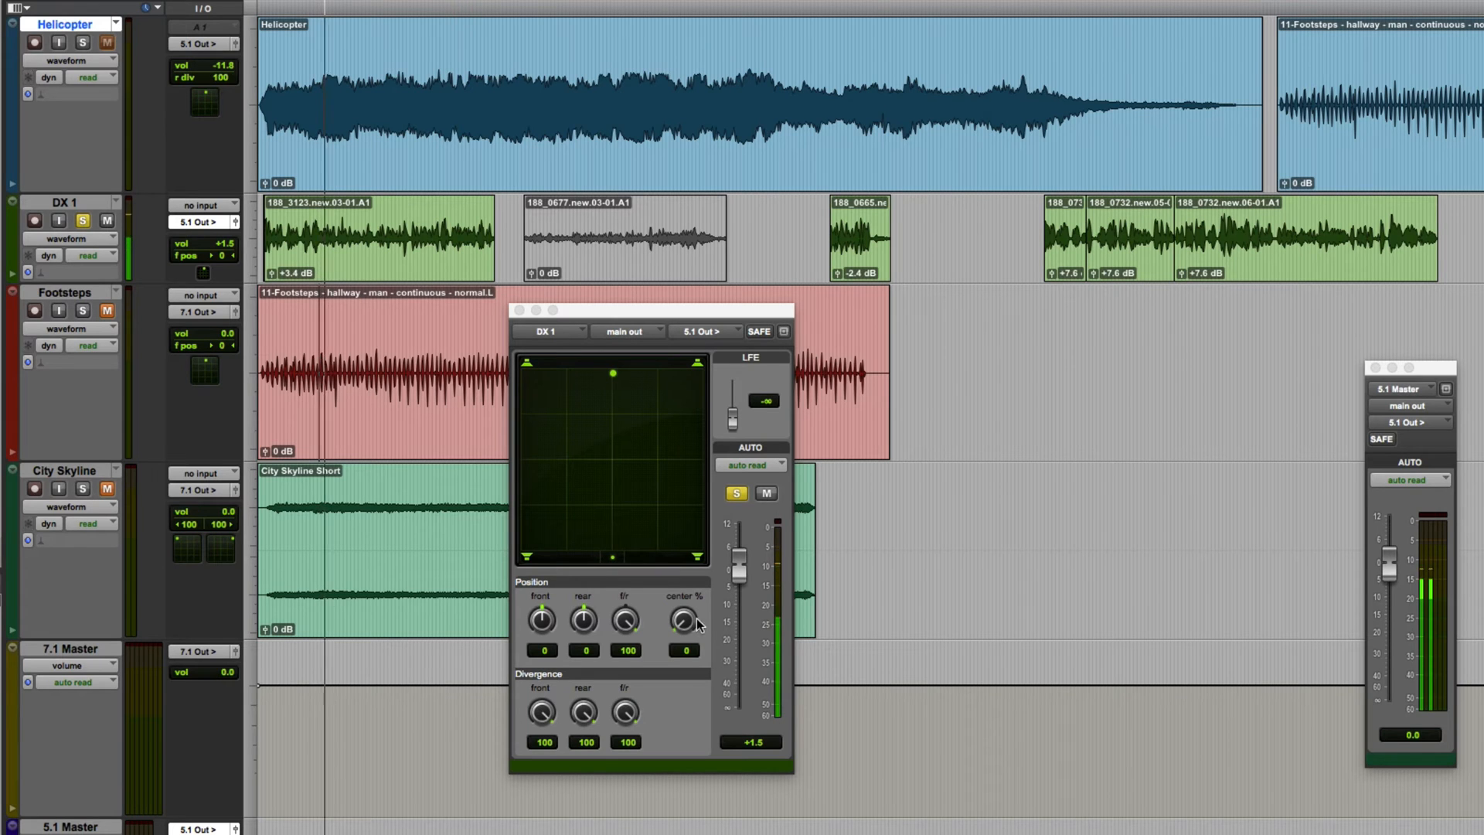
# Step: Bring DX 1's center percentage back up to 100
pyautogui.moveTo(683, 620); pyautogui.dragTo(683, 634)
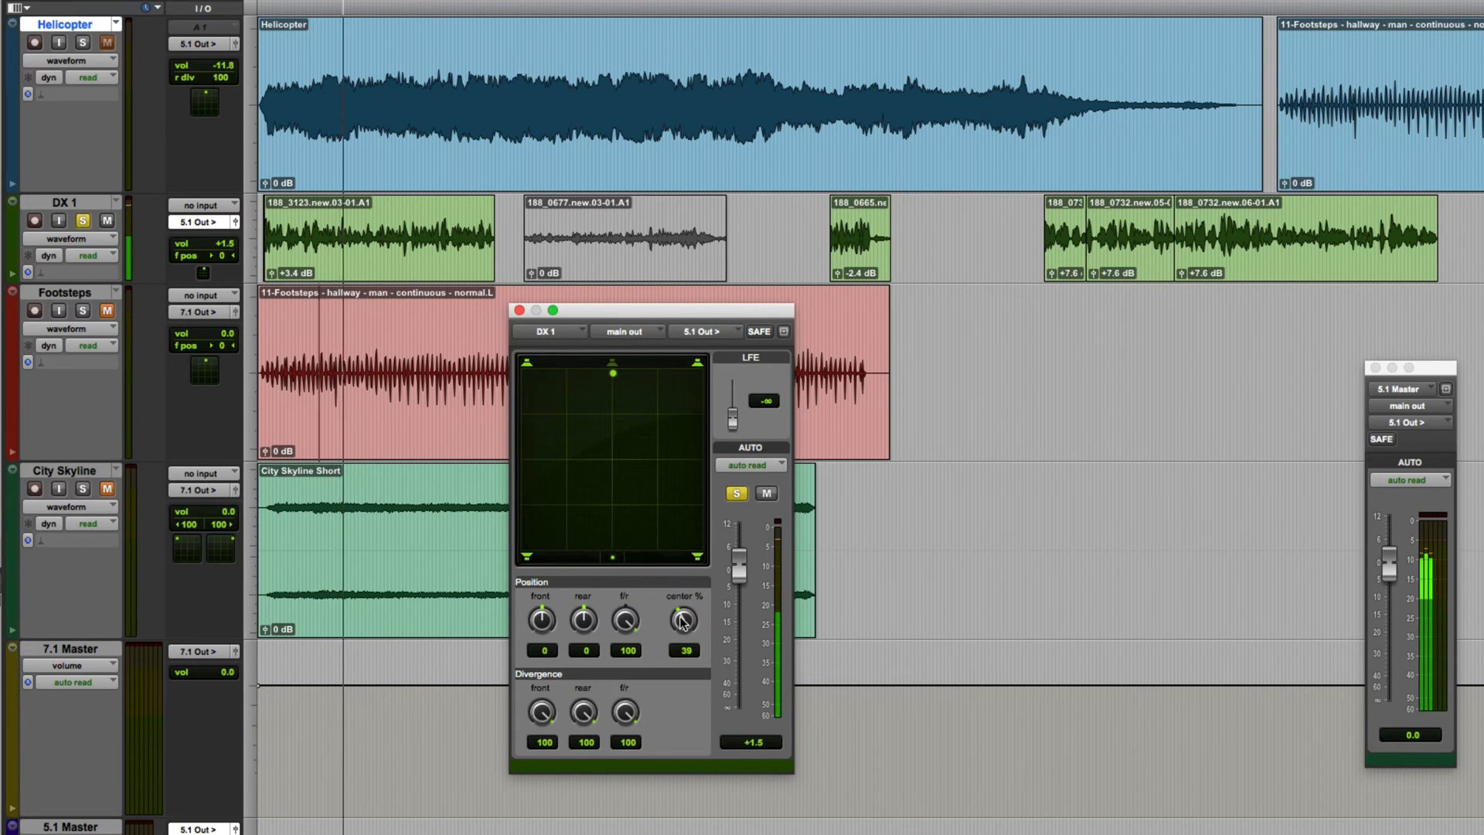
pyautogui.moveTo(683, 621); pyautogui.dragTo(683, 596)
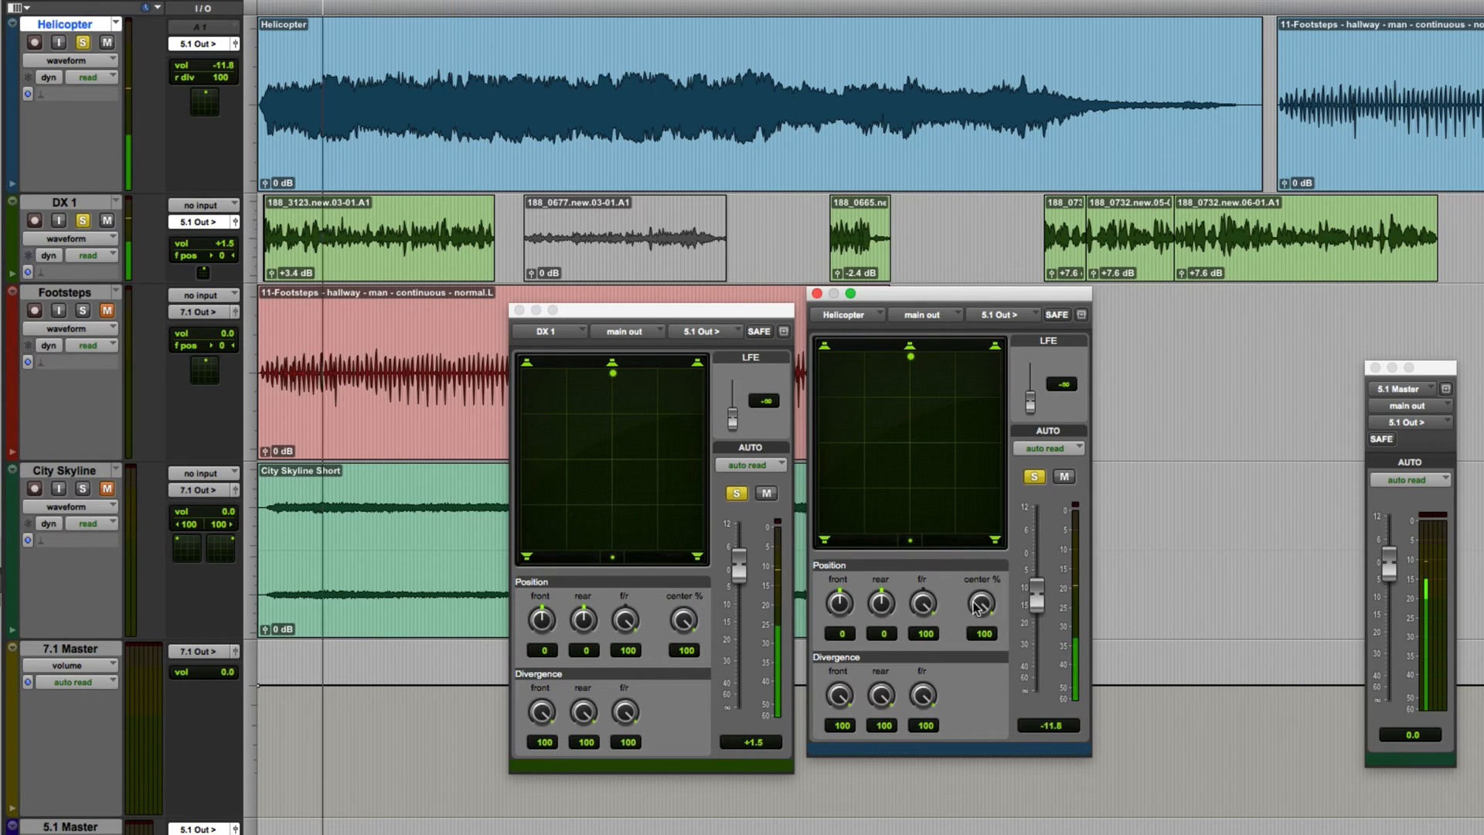
# Step: Adjust the Helicopter panner's center percentage
pyautogui.moveTo(982, 603); pyautogui.dragTo(997, 592)
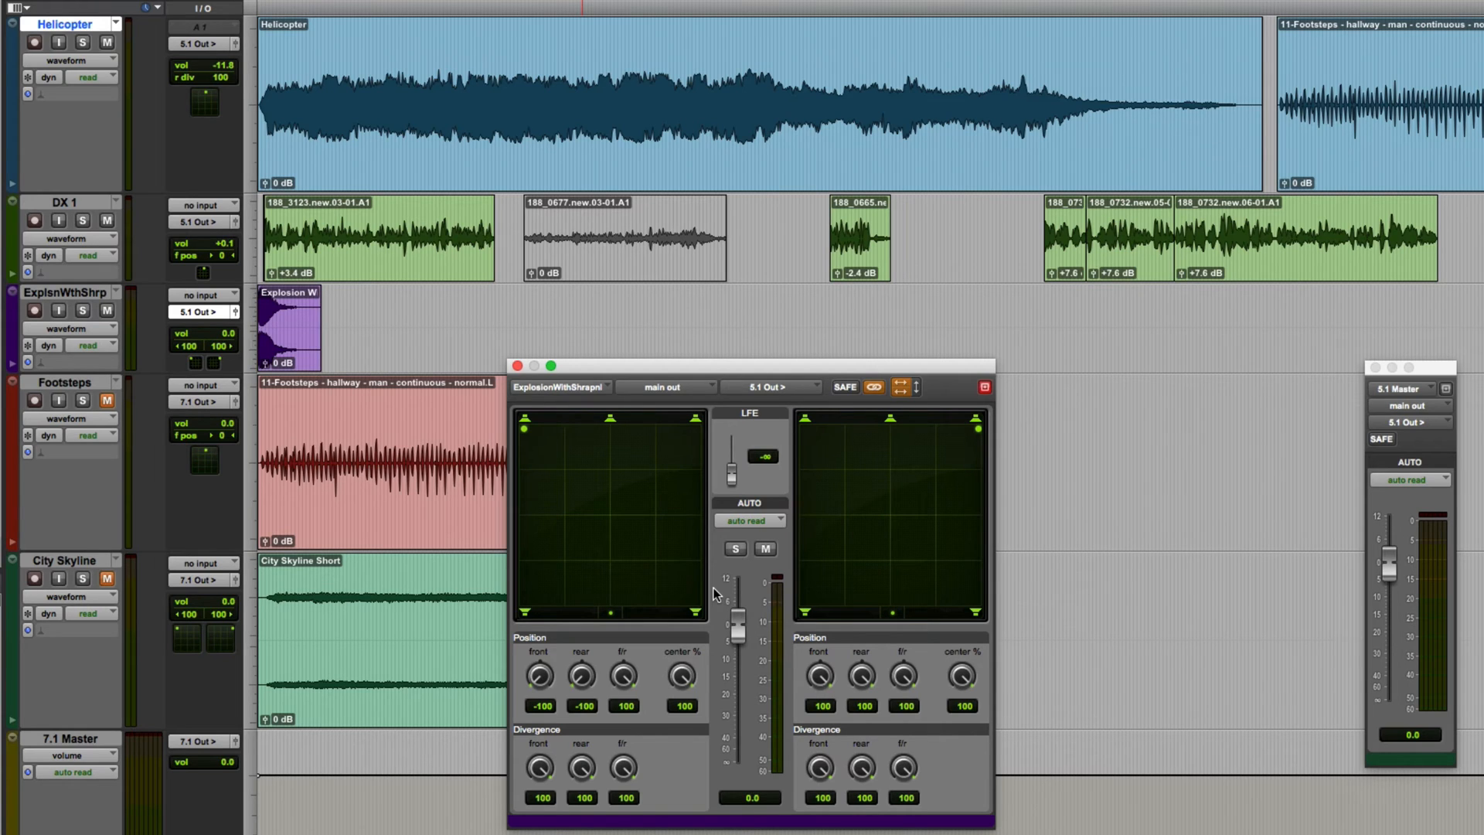
# Step: Solo ExplosionWithShrapnel and raise its LFE level to -8.7 dB
pyautogui.click(734, 549)
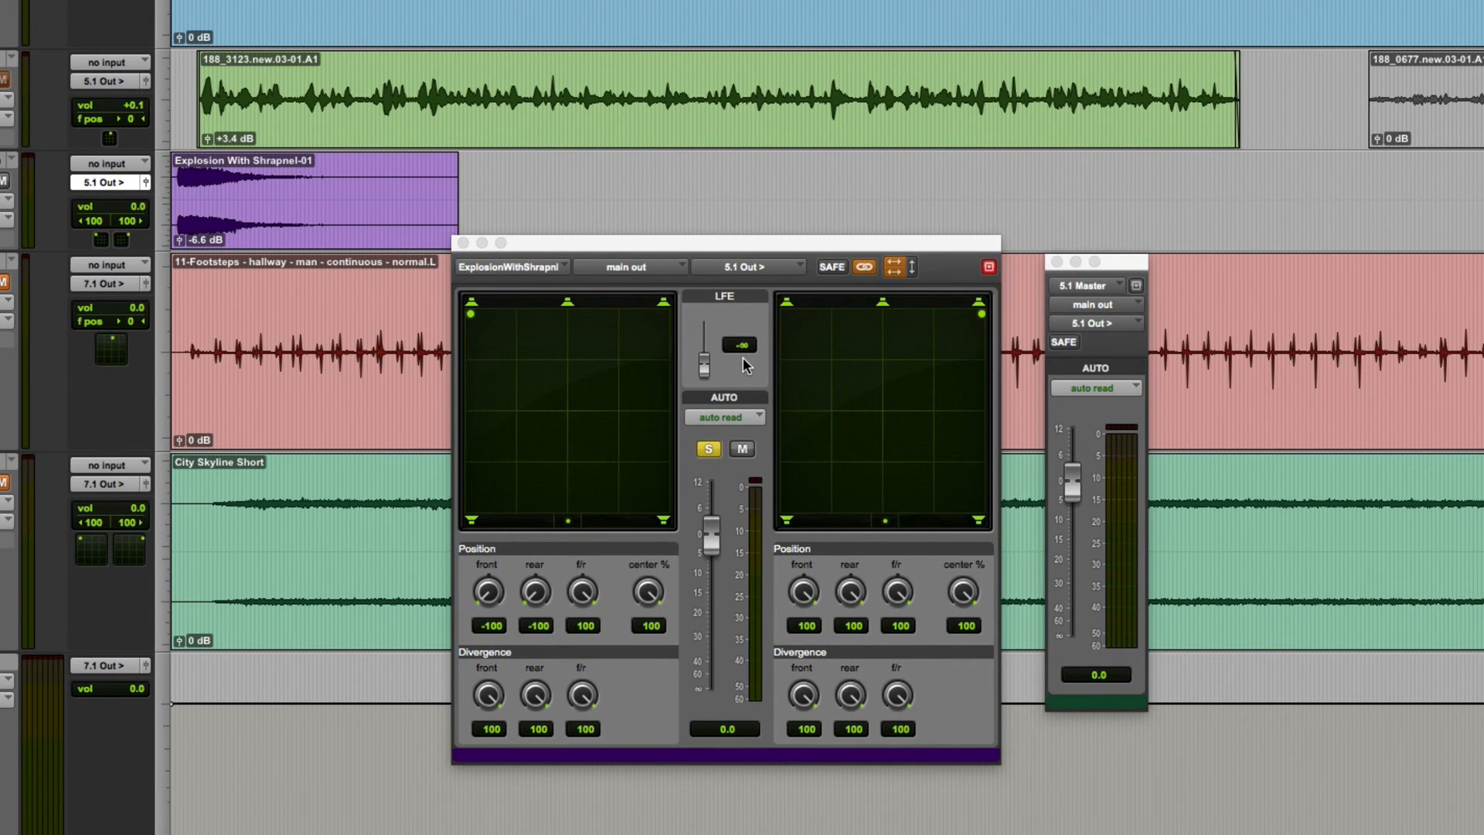
pyautogui.moveTo(740, 368)
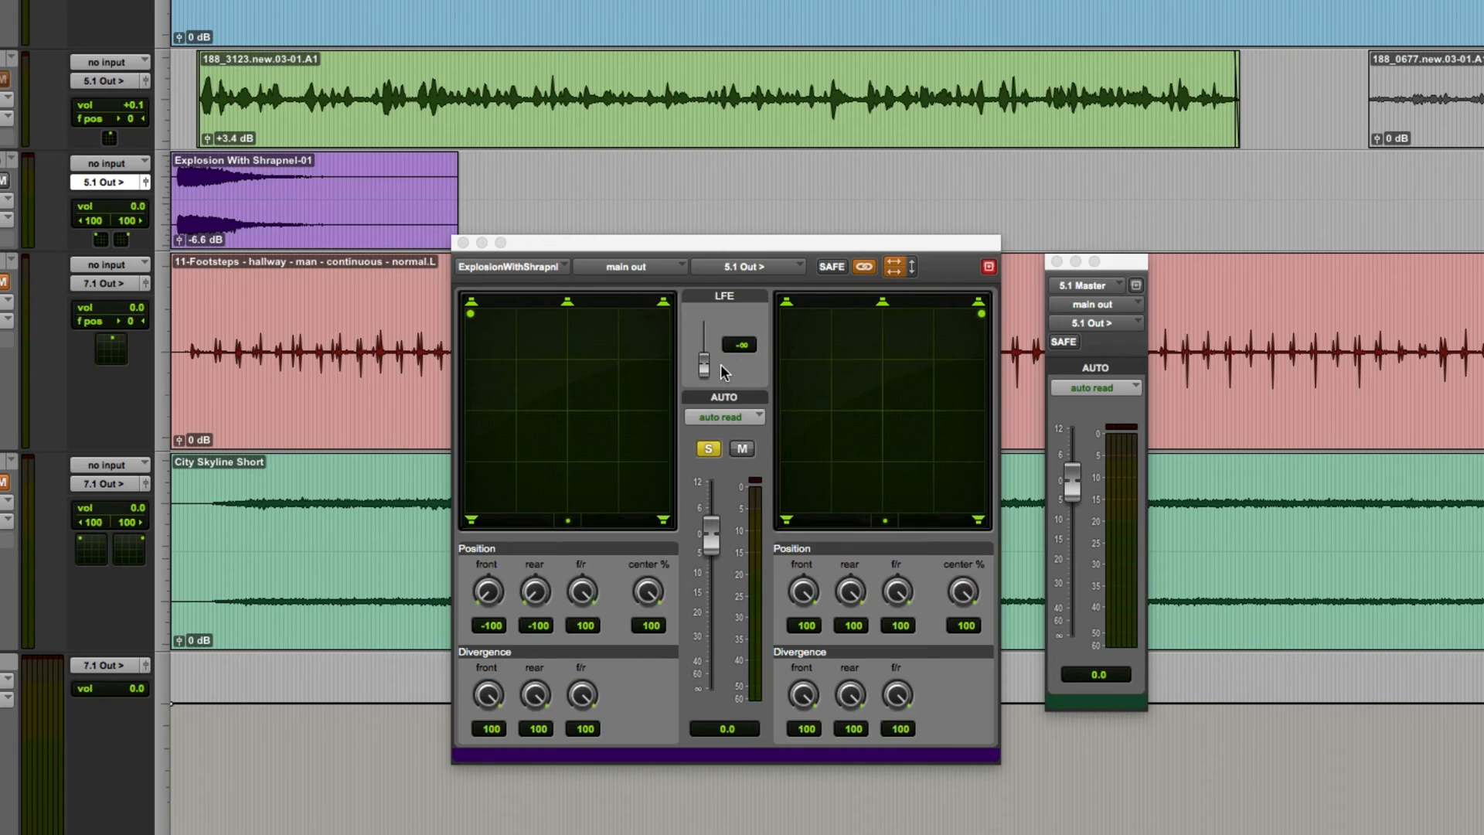
pyautogui.moveTo(704, 360); pyautogui.dragTo(703, 345)
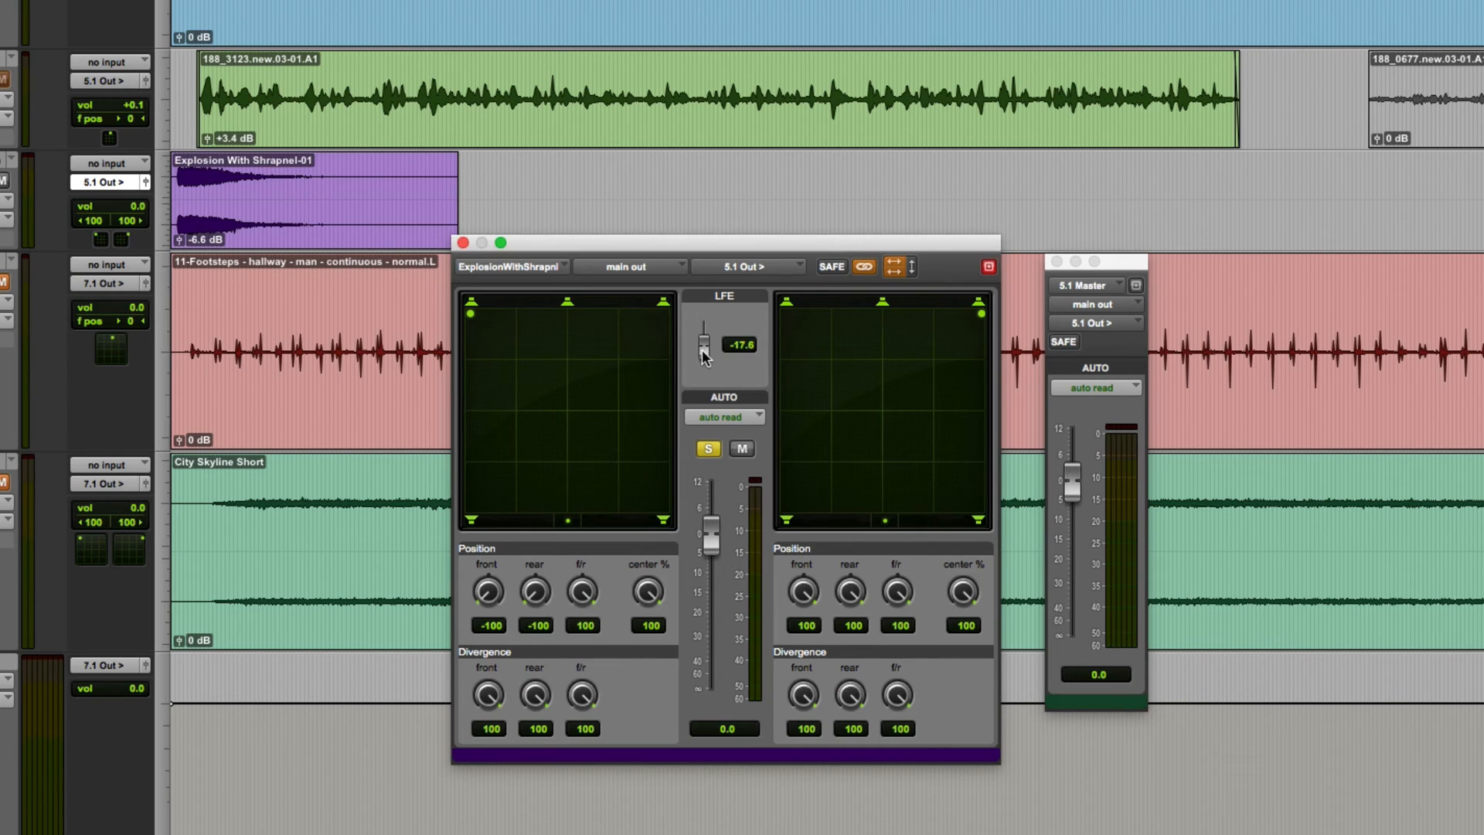
pyautogui.moveTo(701, 355); pyautogui.dragTo(701, 345)
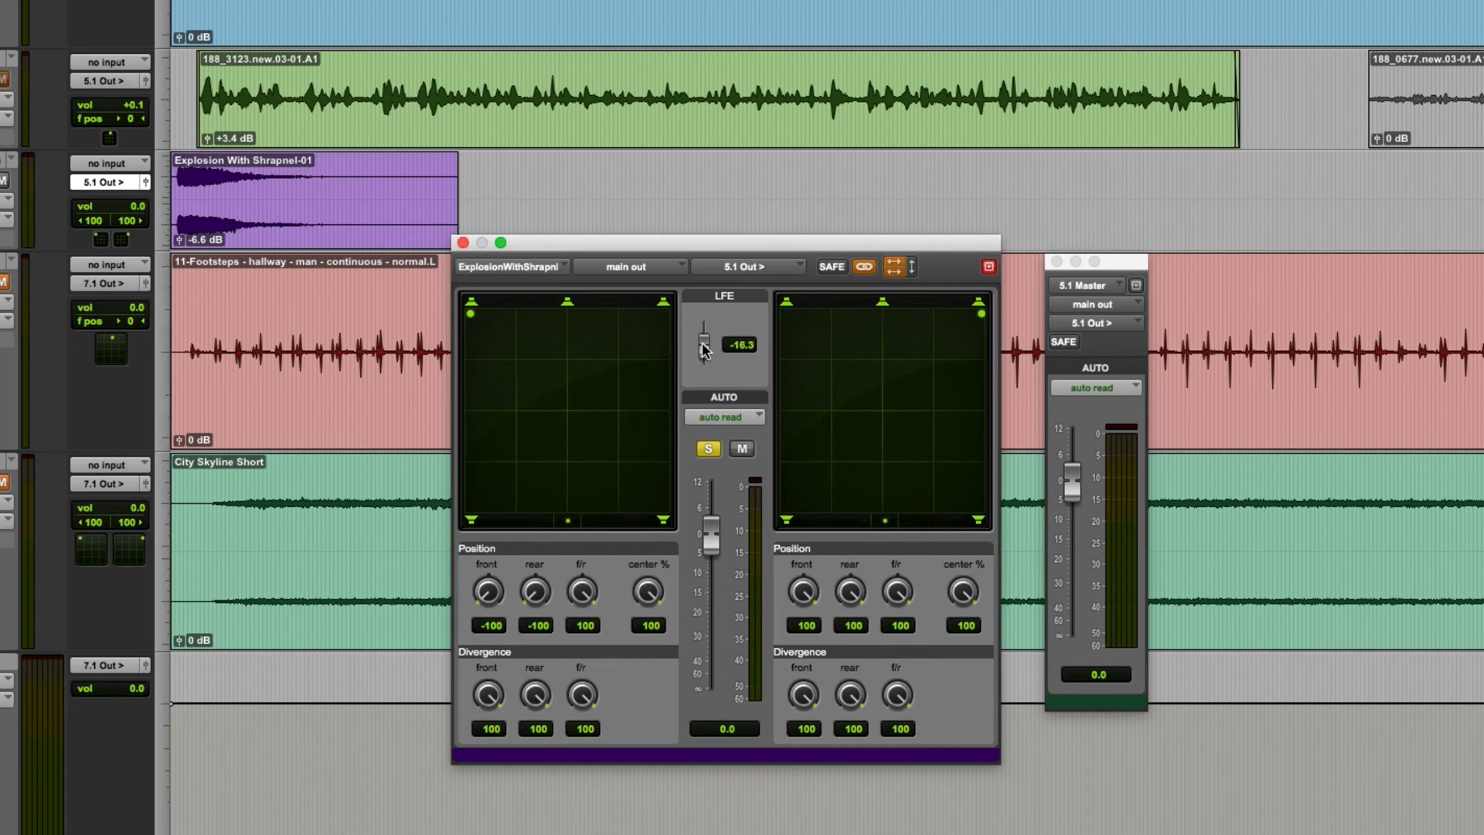
pyautogui.moveTo(701, 350); pyautogui.dragTo(701, 339)
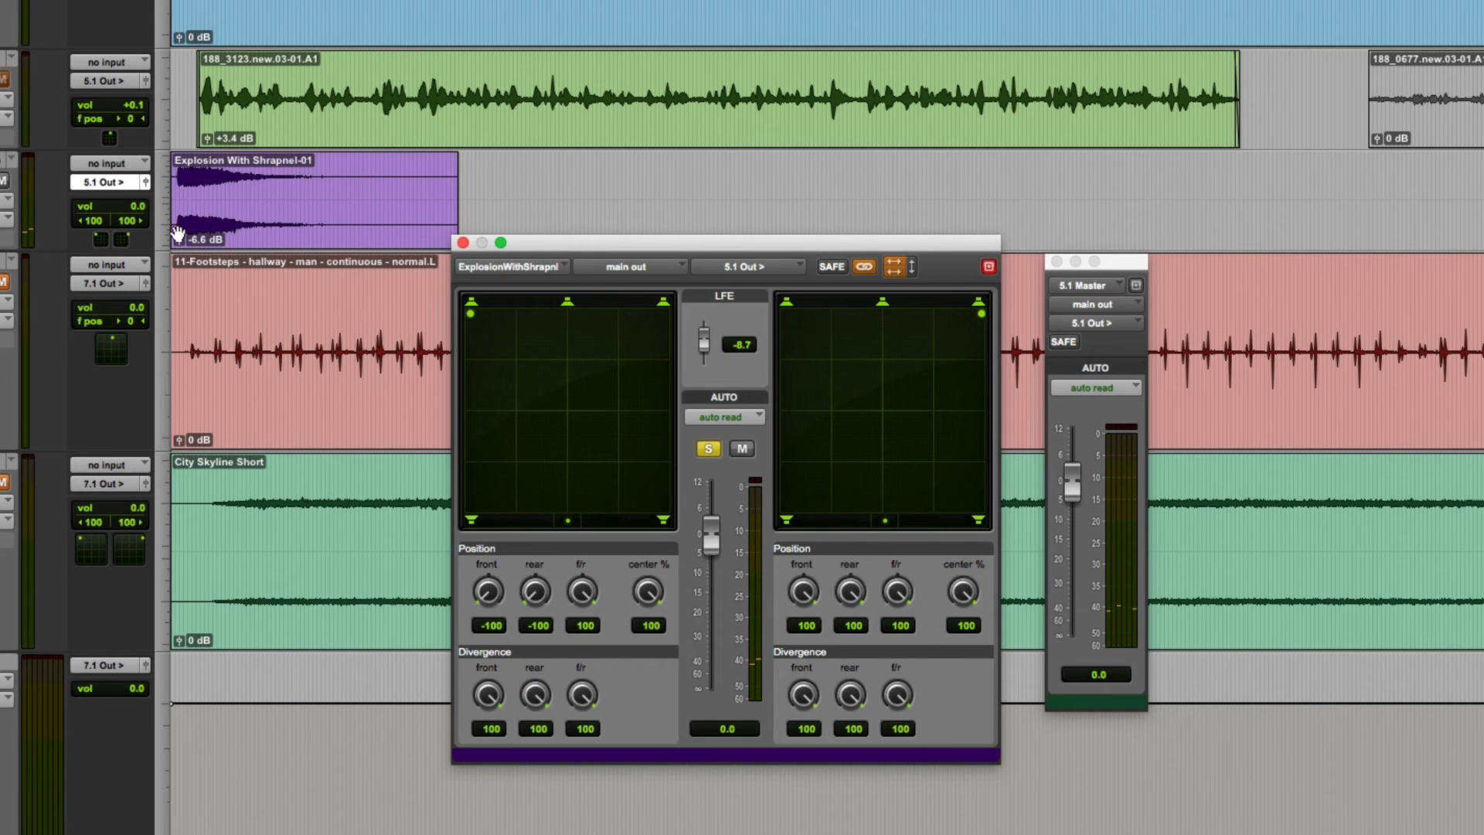
pyautogui.moveTo(747, 380)
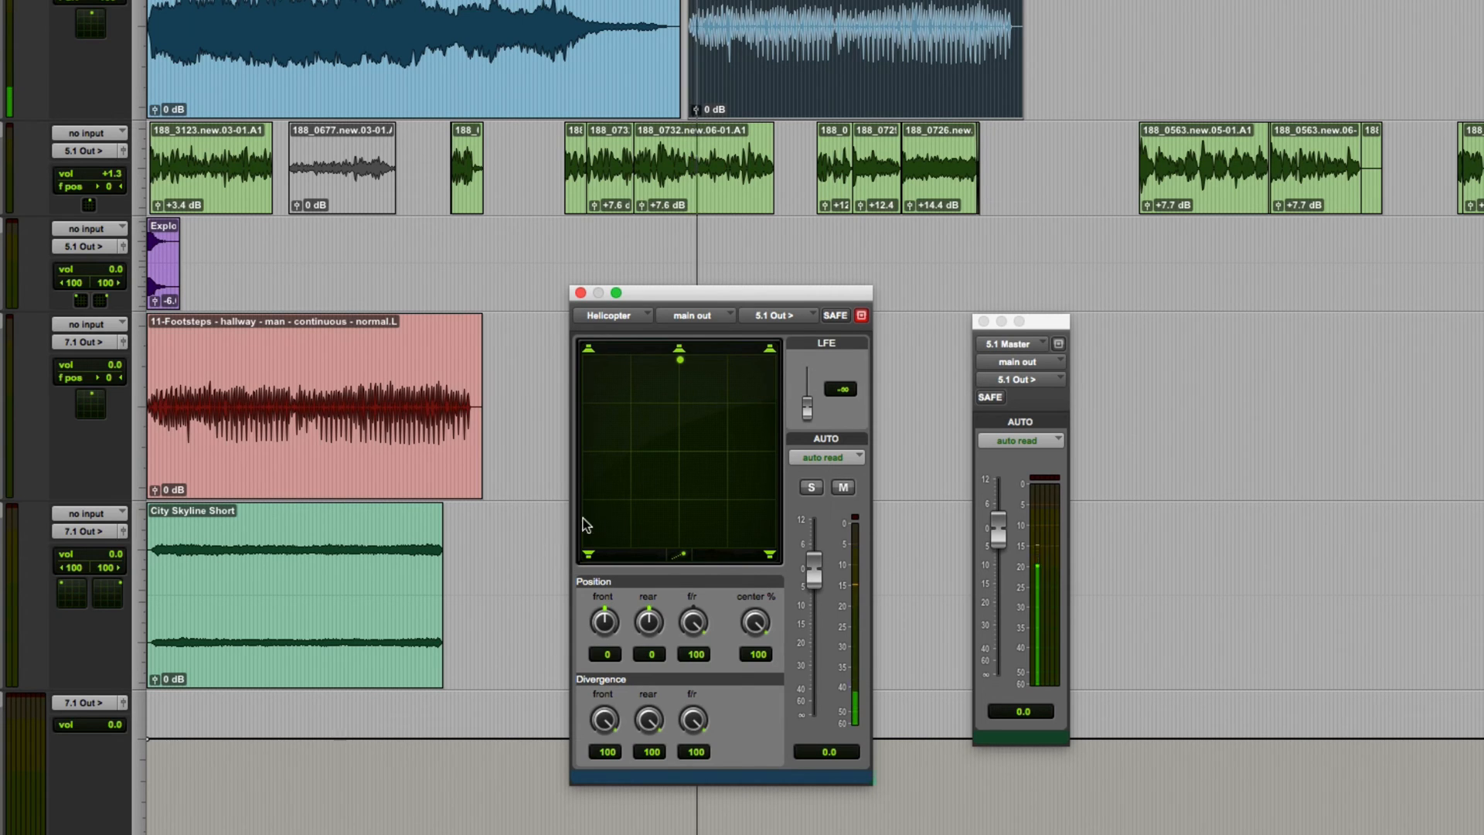
# Step: Place Helicopter left, slightly forward: front -64, rear -64, front/rear 18
pyautogui.moveTo(679, 355); pyautogui.dragTo(620, 514)
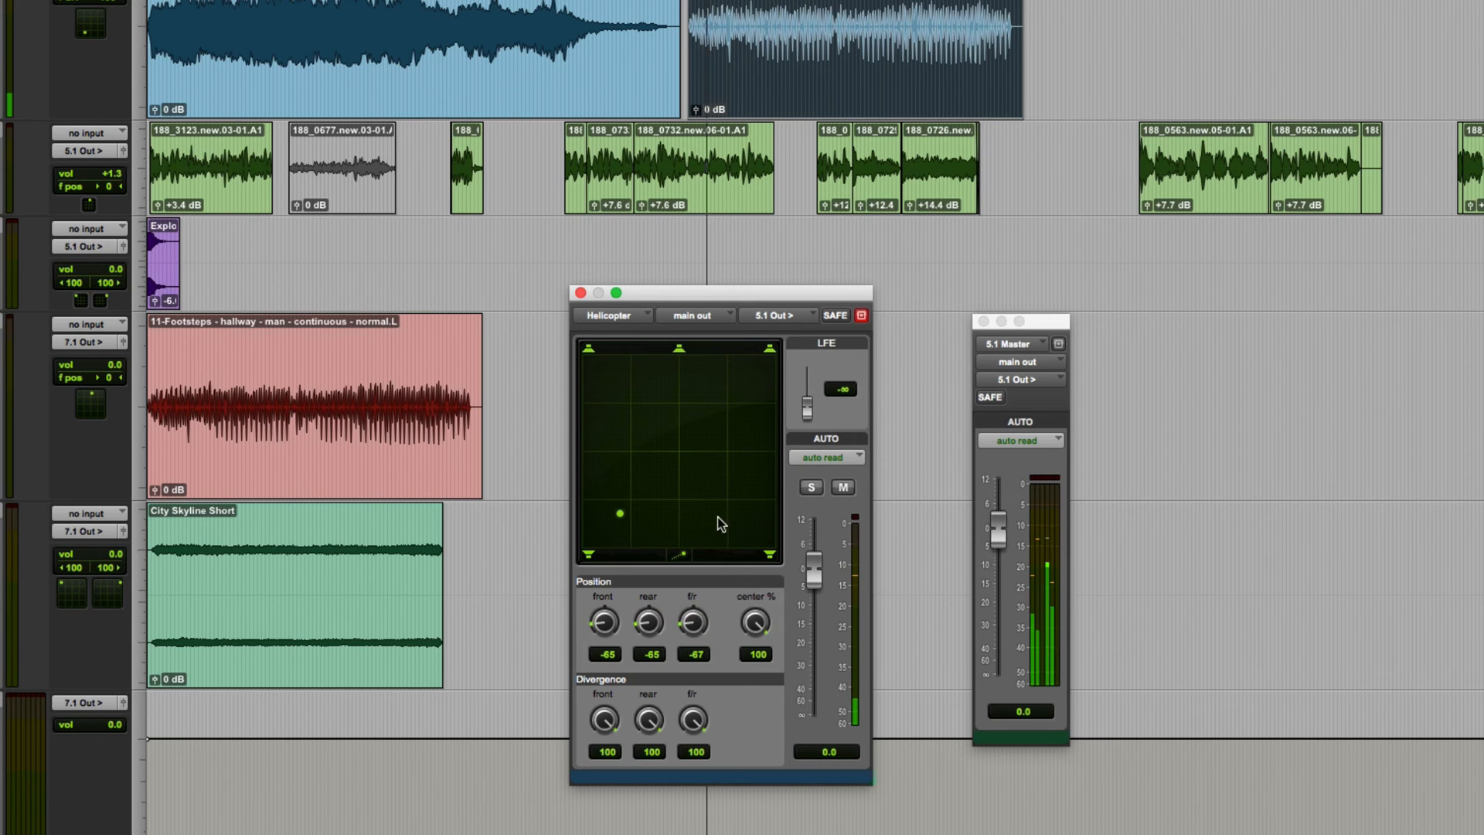
pyautogui.moveTo(619, 512); pyautogui.dragTo(756, 521)
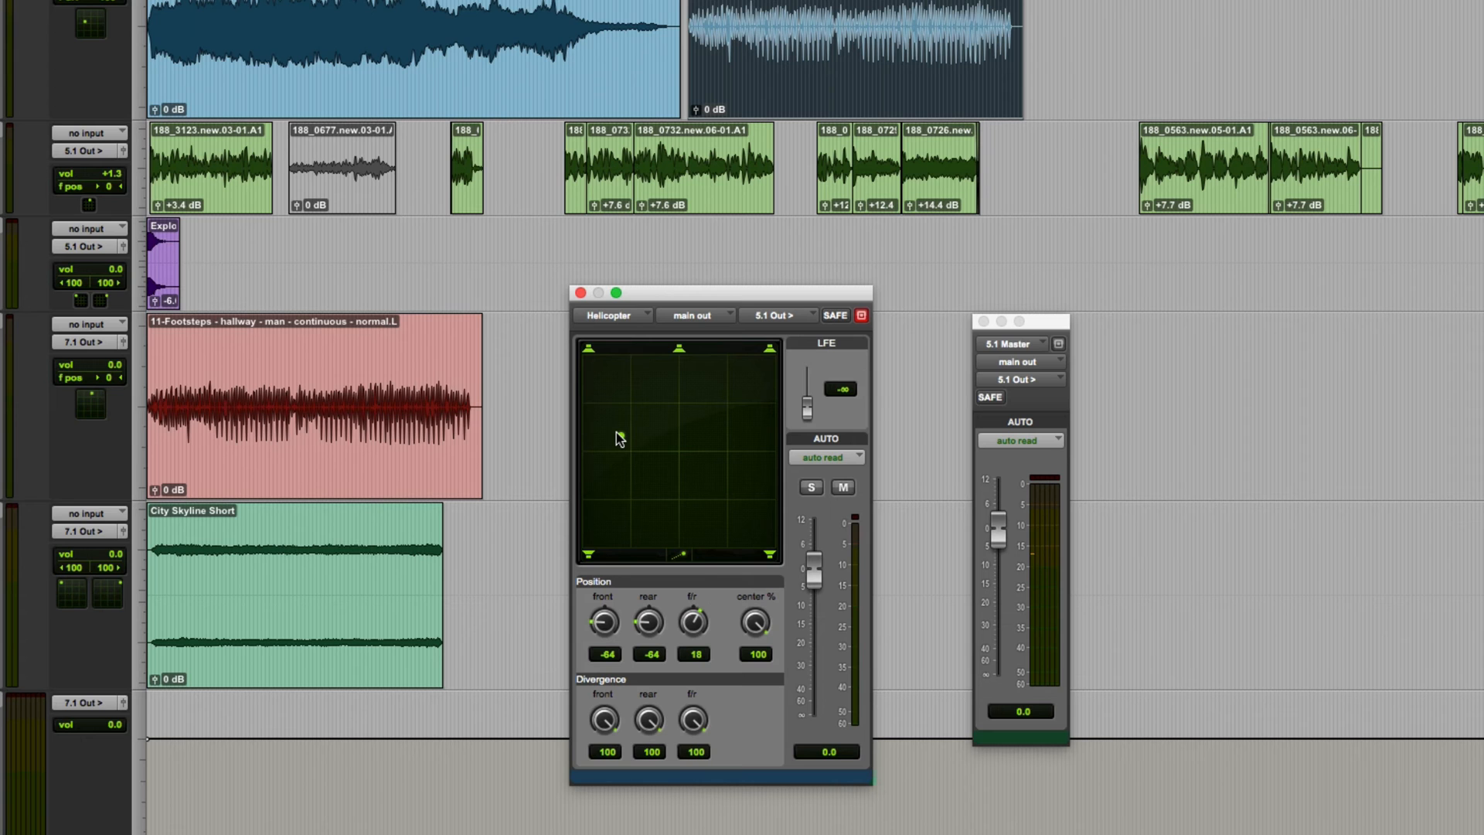
# Step: Set AutoGlide Time to 200 msec in the Mixing preferences
pyautogui.click(466, 11)
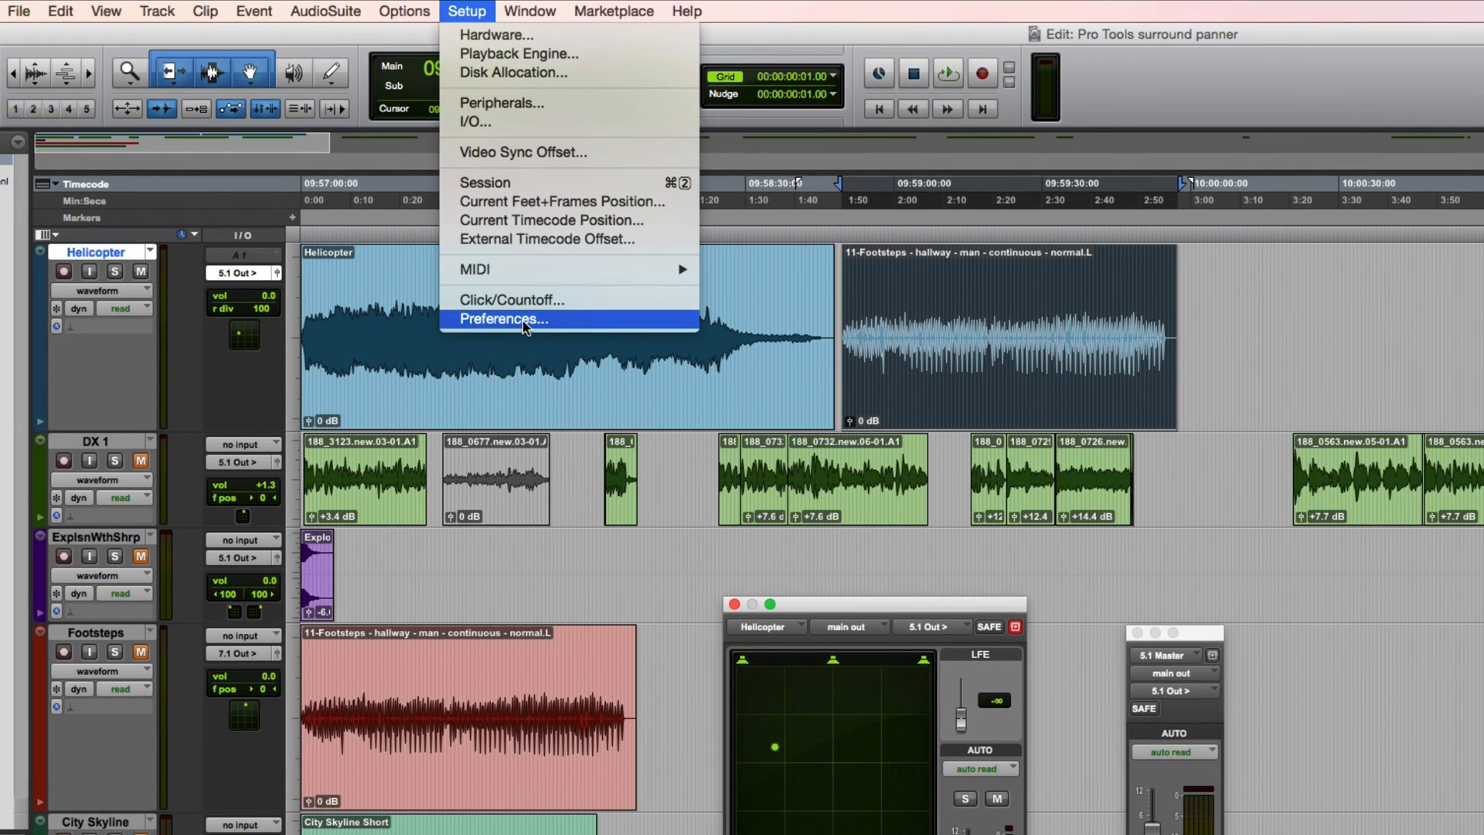
pyautogui.click(504, 318)
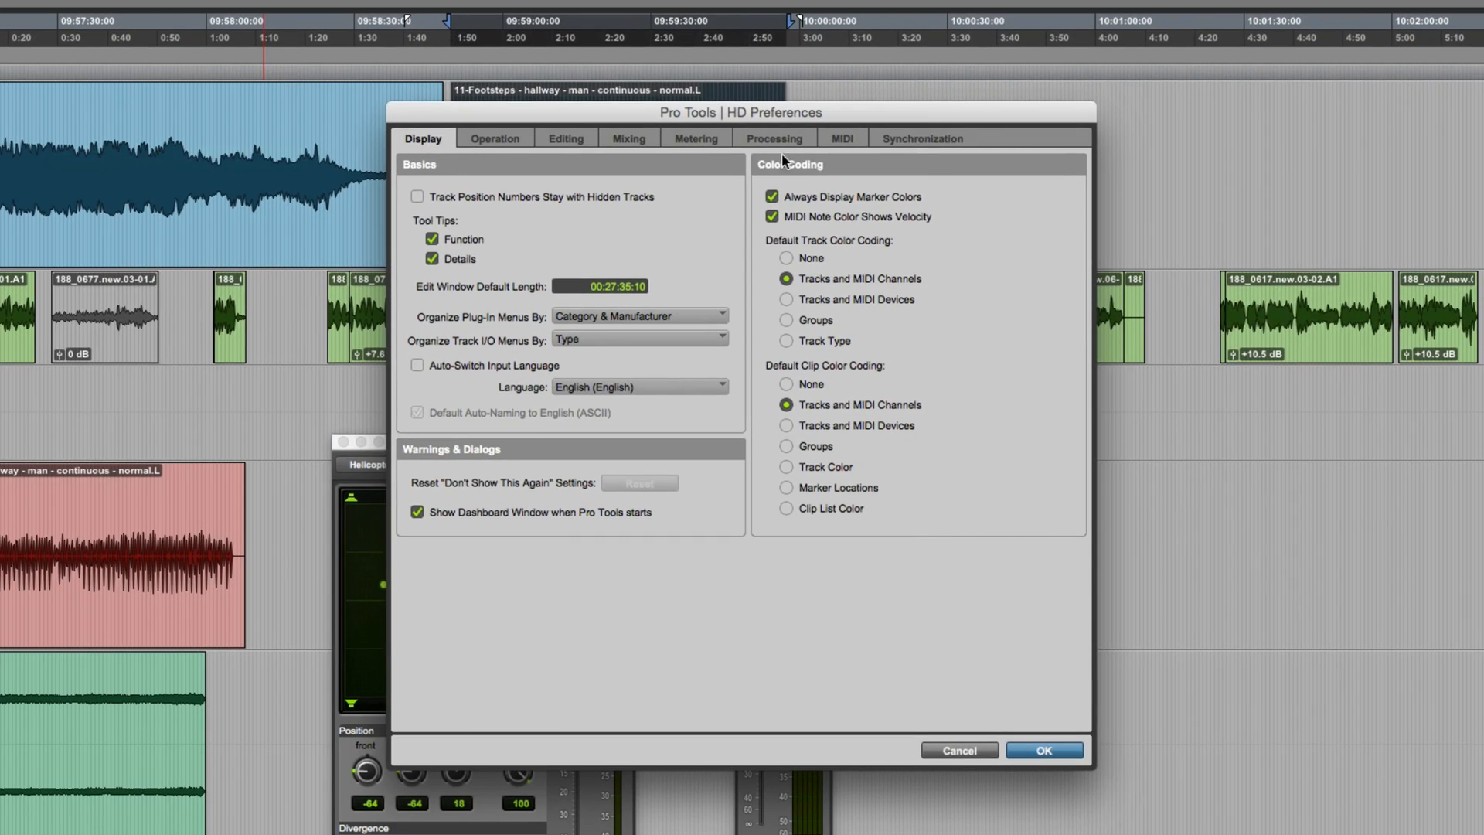
pyautogui.click(629, 138)
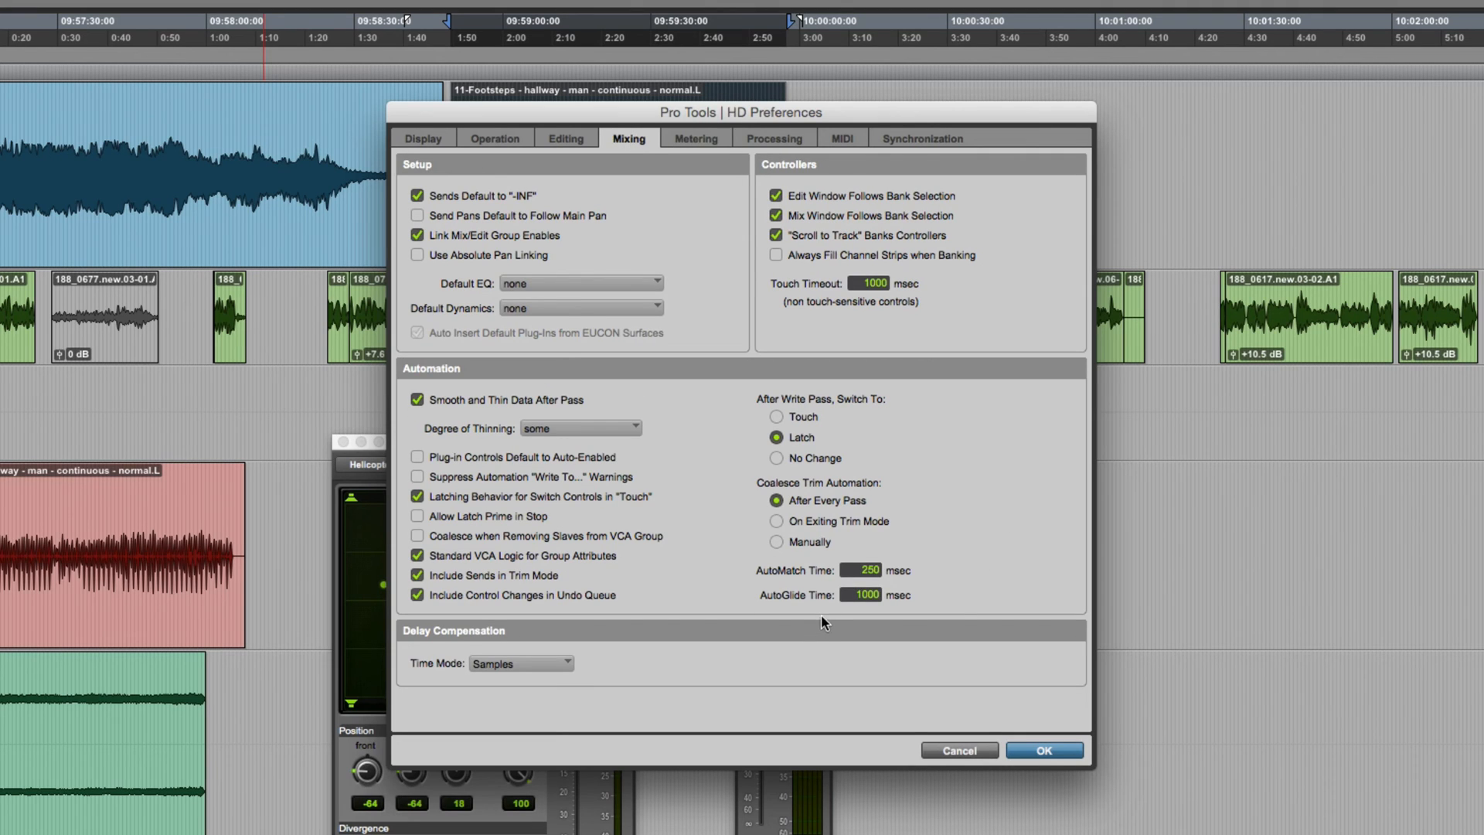
pyautogui.moveTo(877, 620)
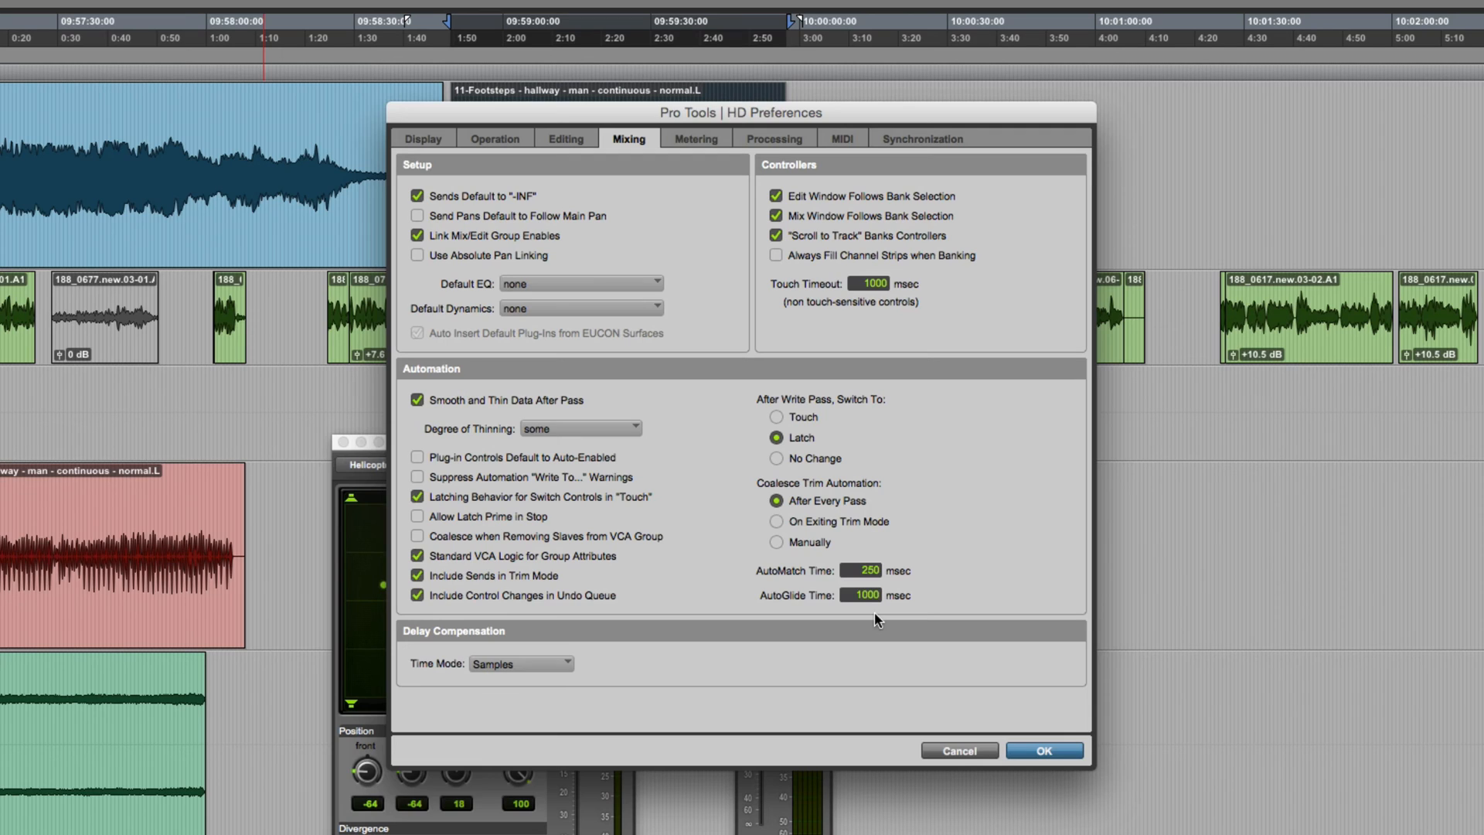
pyautogui.click(860, 595)
pyautogui.write('200')
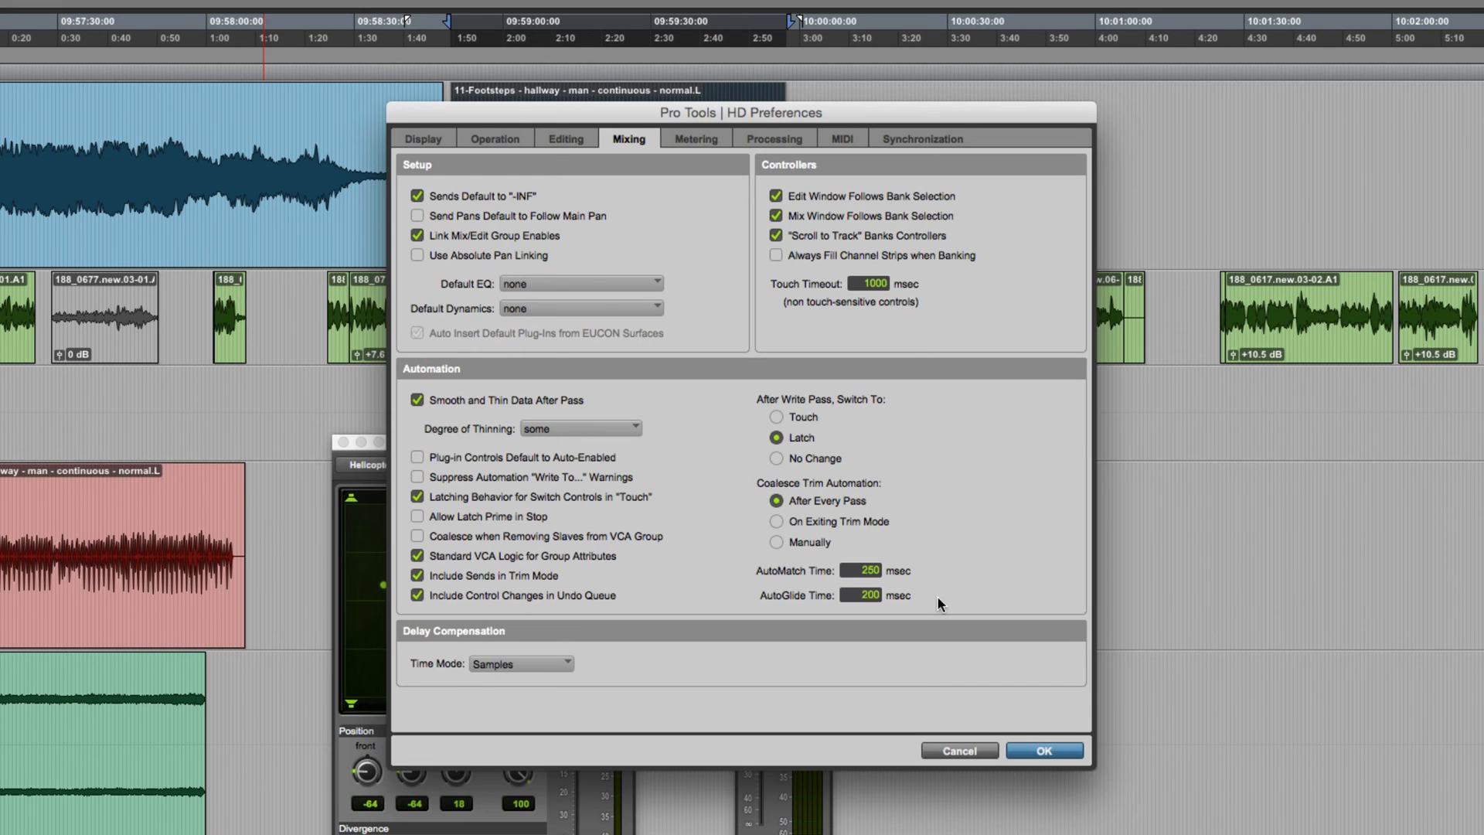
pyautogui.click(1044, 751)
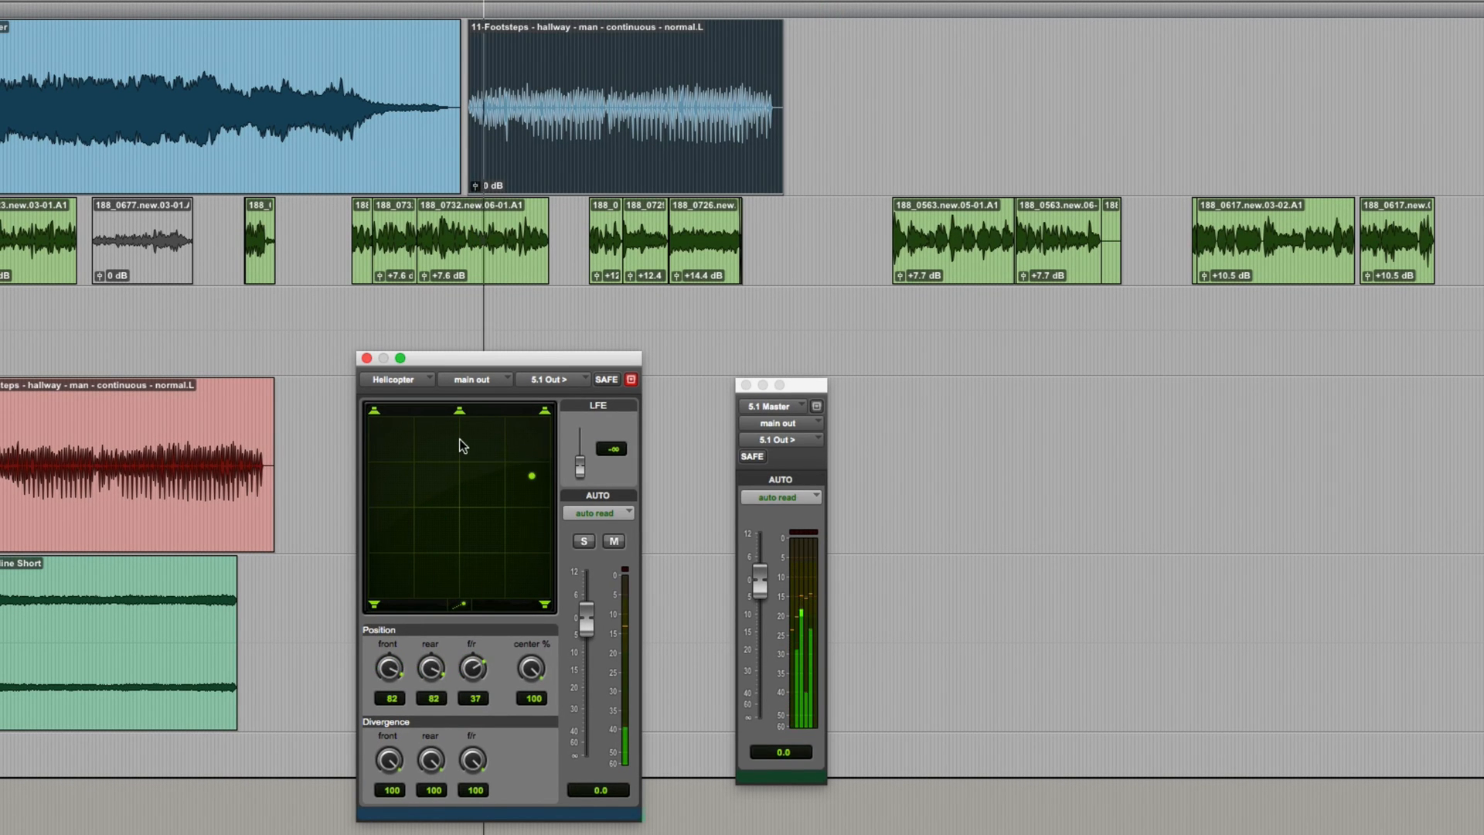
# Step: Glide the Helicopter sound toward the right
pyautogui.moveTo(531, 474); pyautogui.dragTo(383, 561)
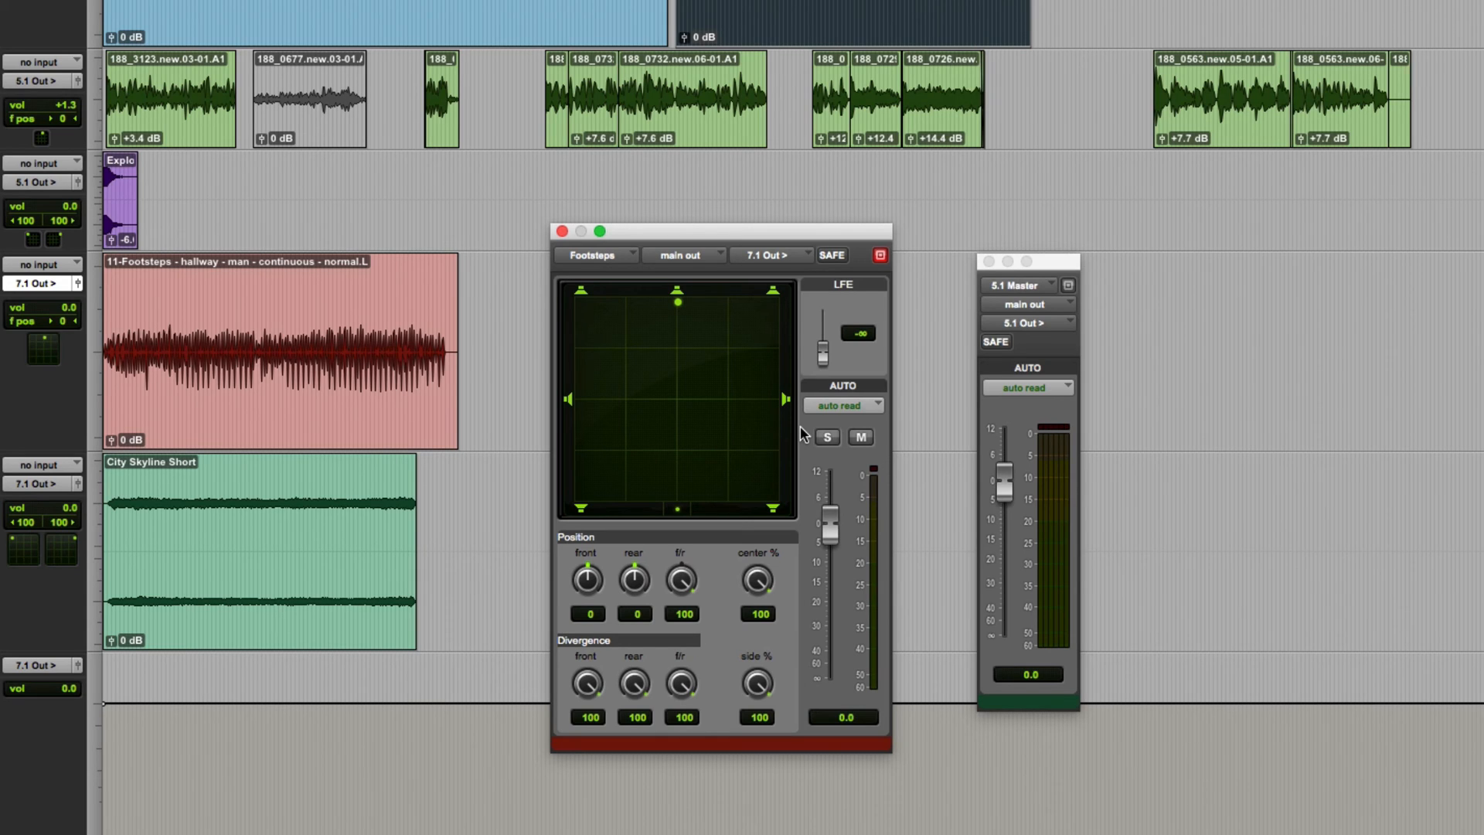
pyautogui.moveTo(783, 697)
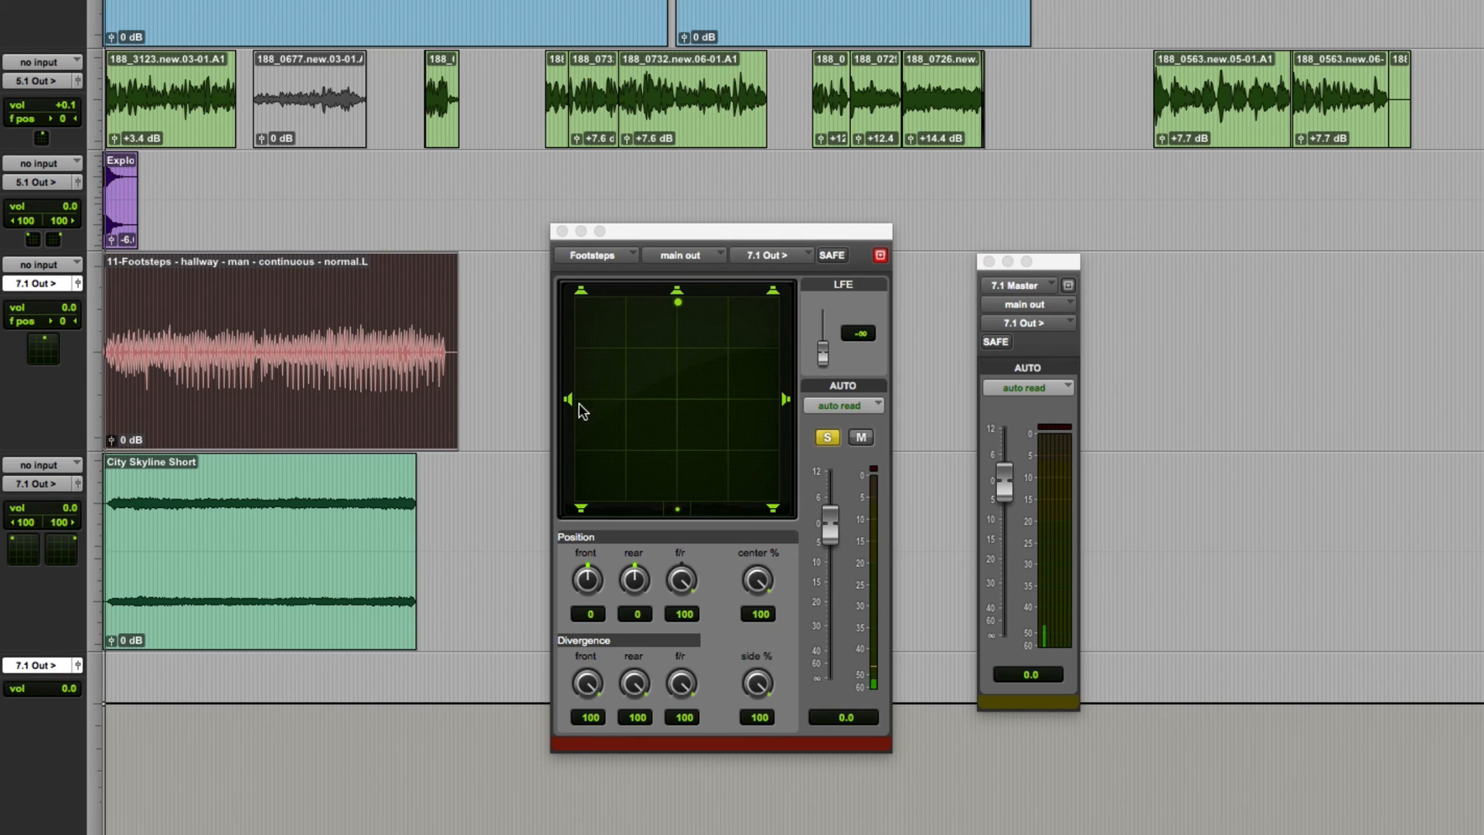
# Step: Pan Footsteps hard left at front/rear 0 and set its side % to 0
pyautogui.moveTo(677, 303); pyautogui.dragTo(570, 399)
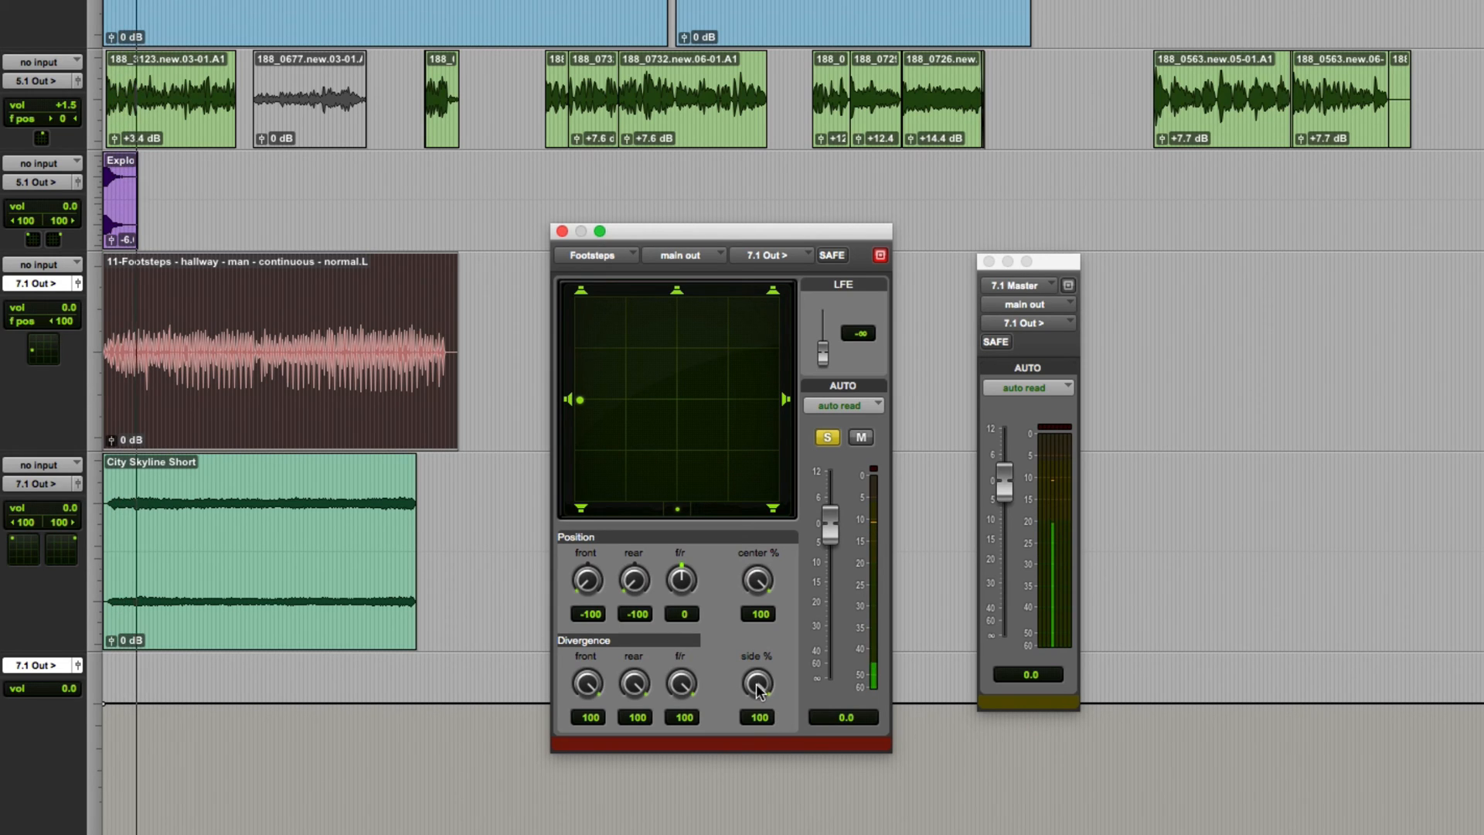
pyautogui.moveTo(755, 682); pyautogui.dragTo(756, 705)
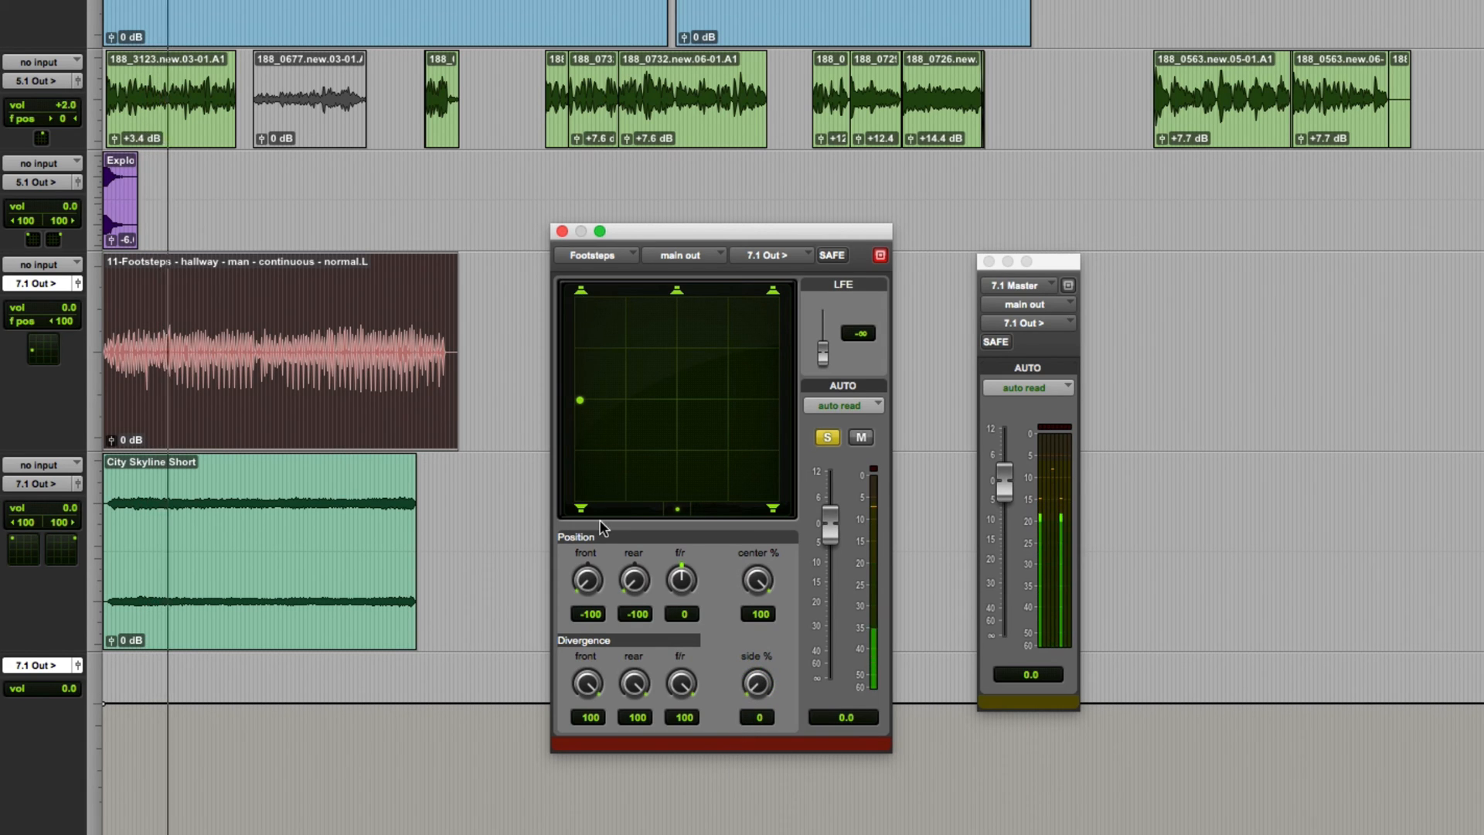
pyautogui.moveTo(582, 520)
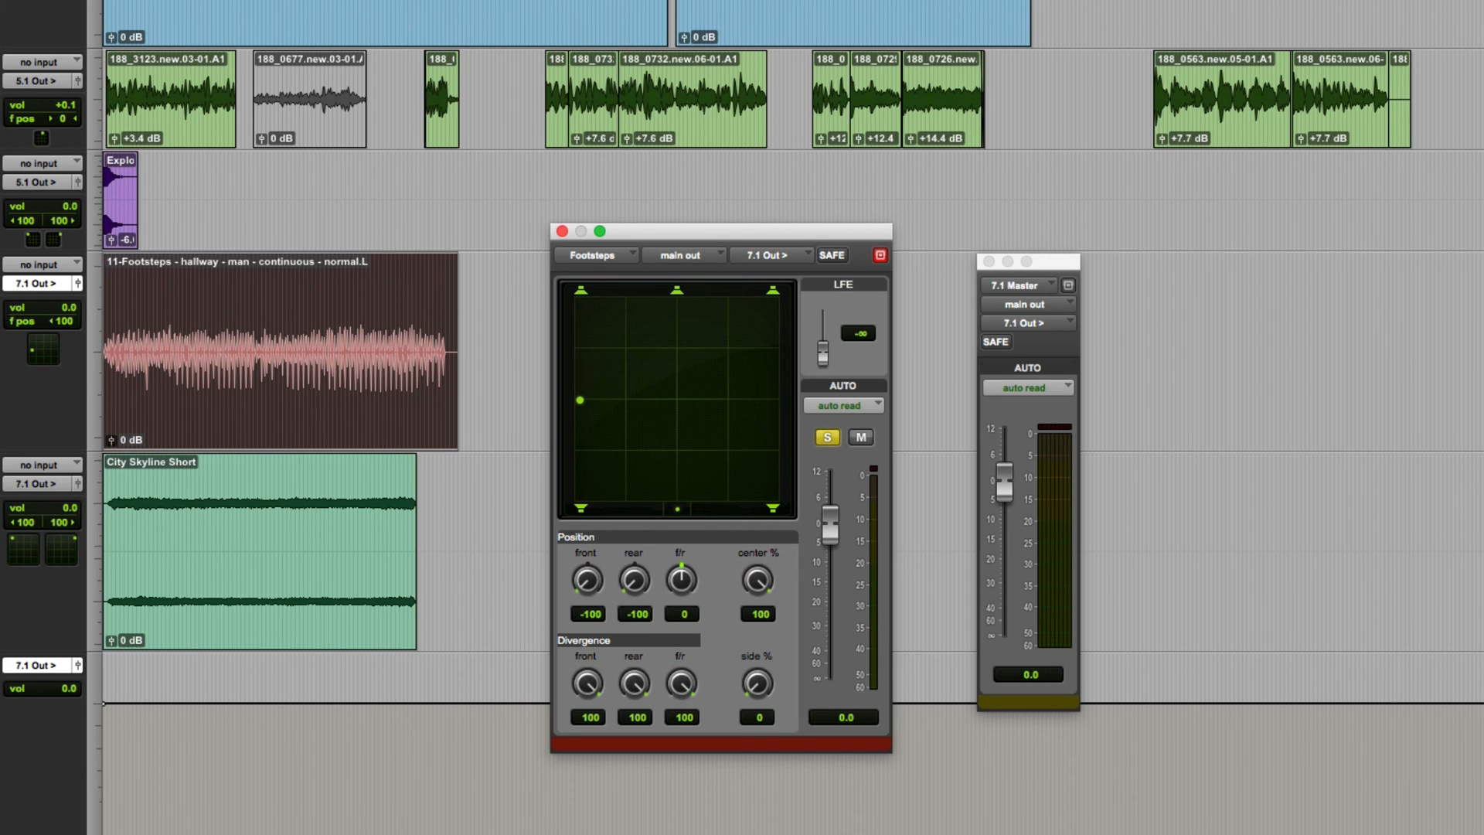
pyautogui.moveTo(87, 182)
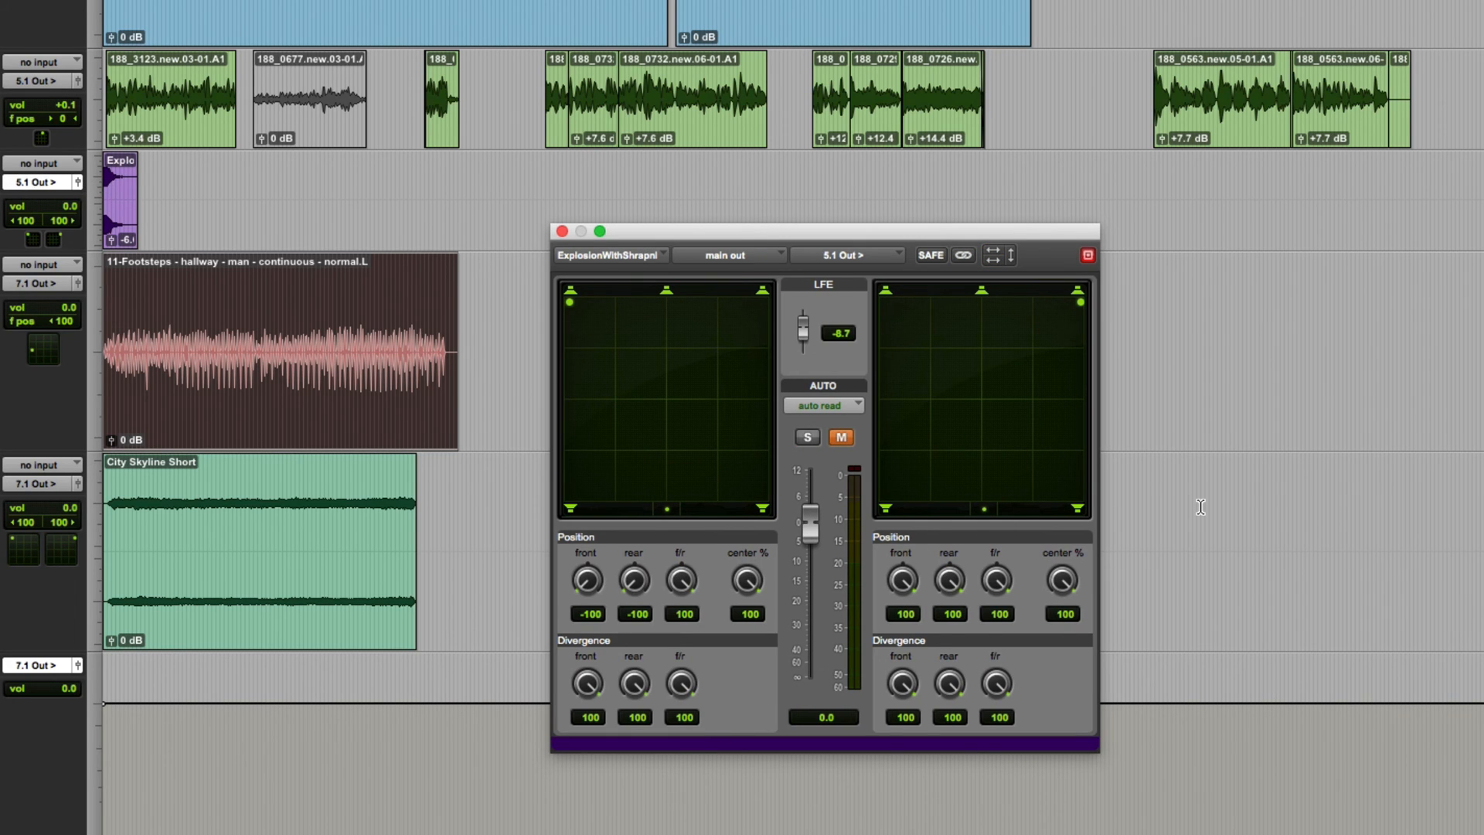
pyautogui.moveTo(576, 312)
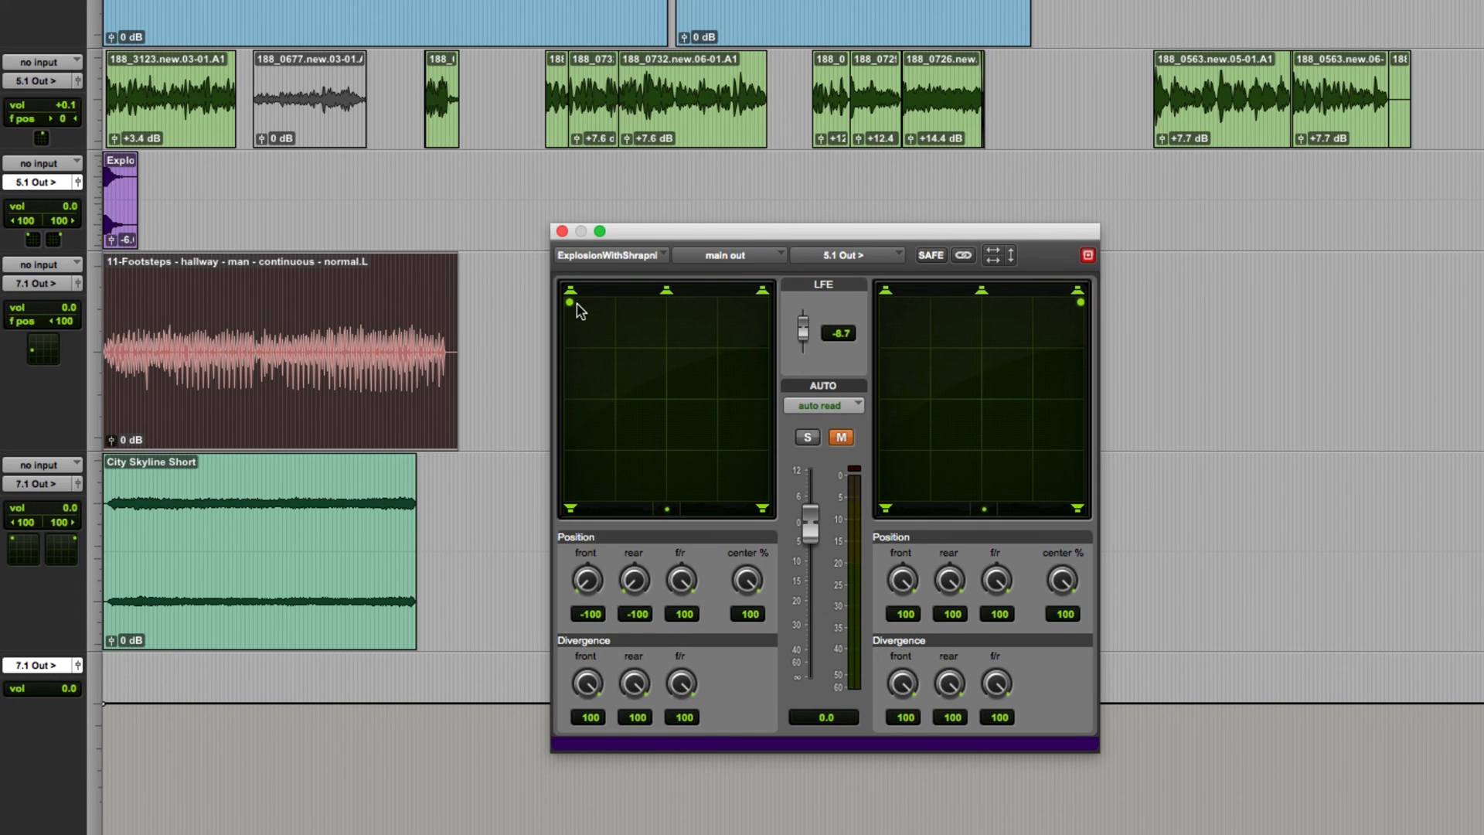
# Step: Pull the ExplosionWithShrapnel channels inward to front/rear -5 and 44
pyautogui.moveTo(569, 302); pyautogui.dragTo(663, 401)
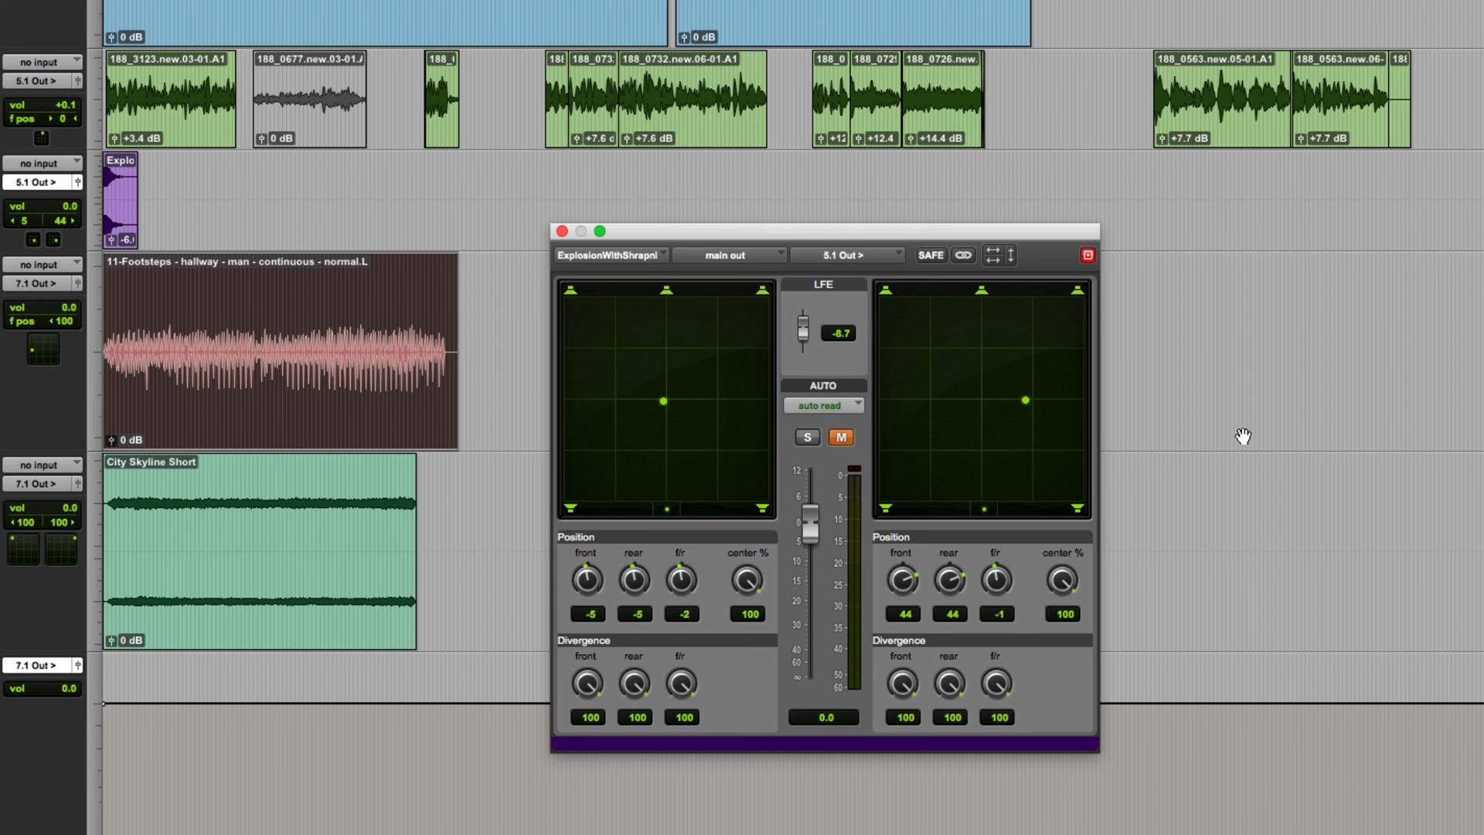
pyautogui.moveTo(1240, 438)
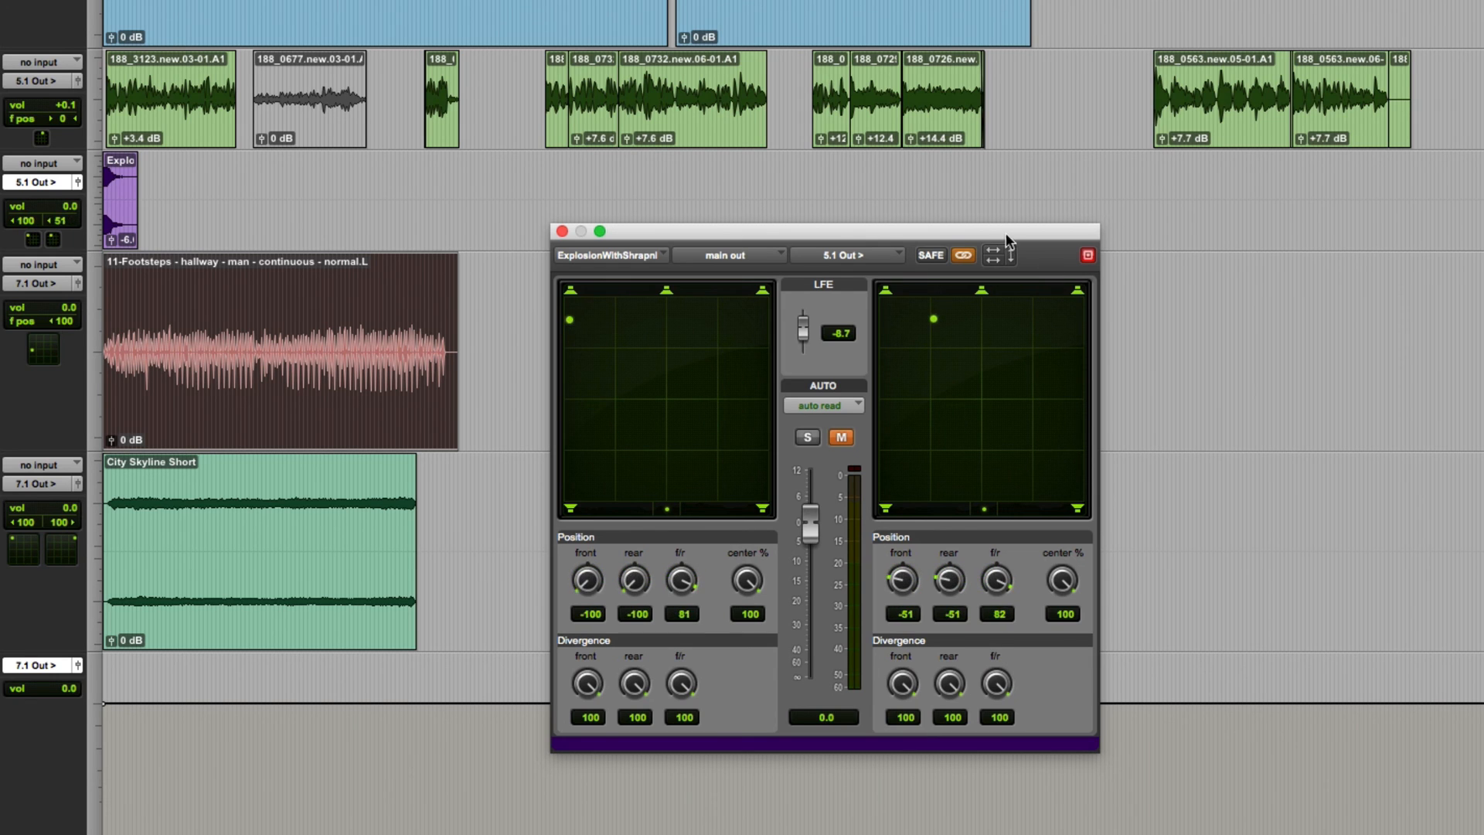
pyautogui.moveTo(1000, 255)
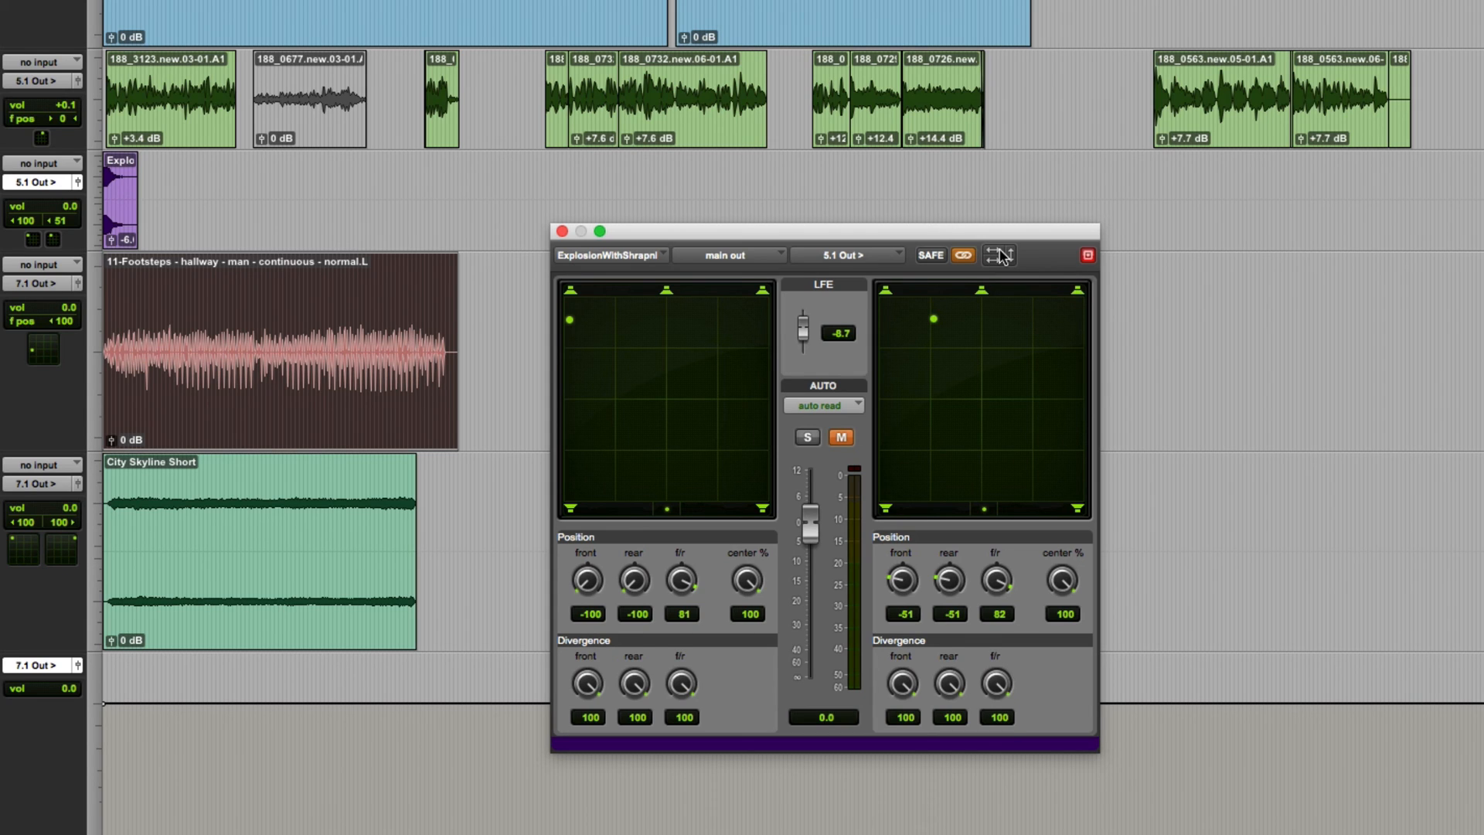
pyautogui.moveTo(1001, 268)
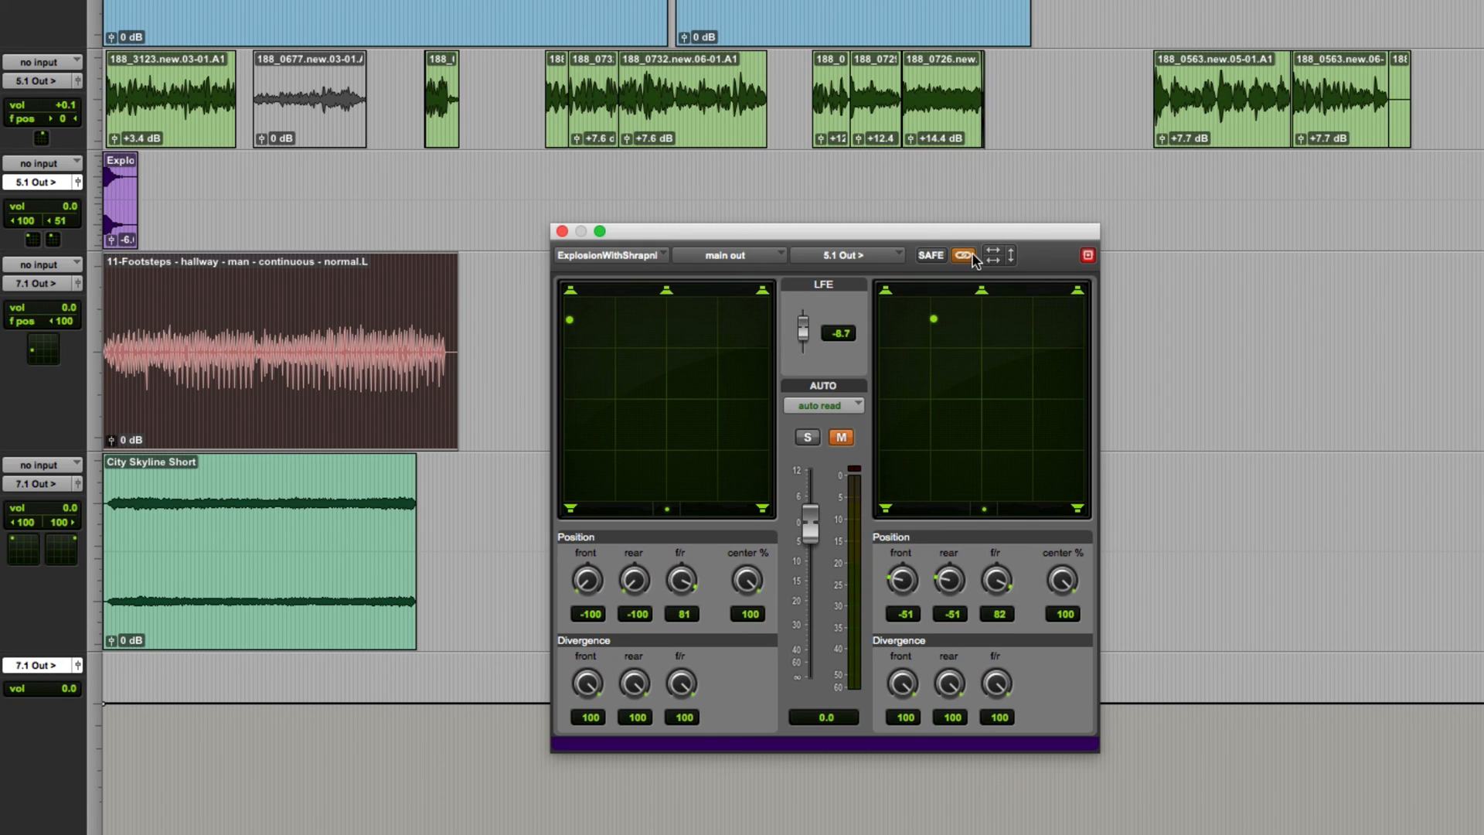
# Step: Enable inverse linking and spread the explosion channels to front -78 and 78
pyautogui.click(963, 255)
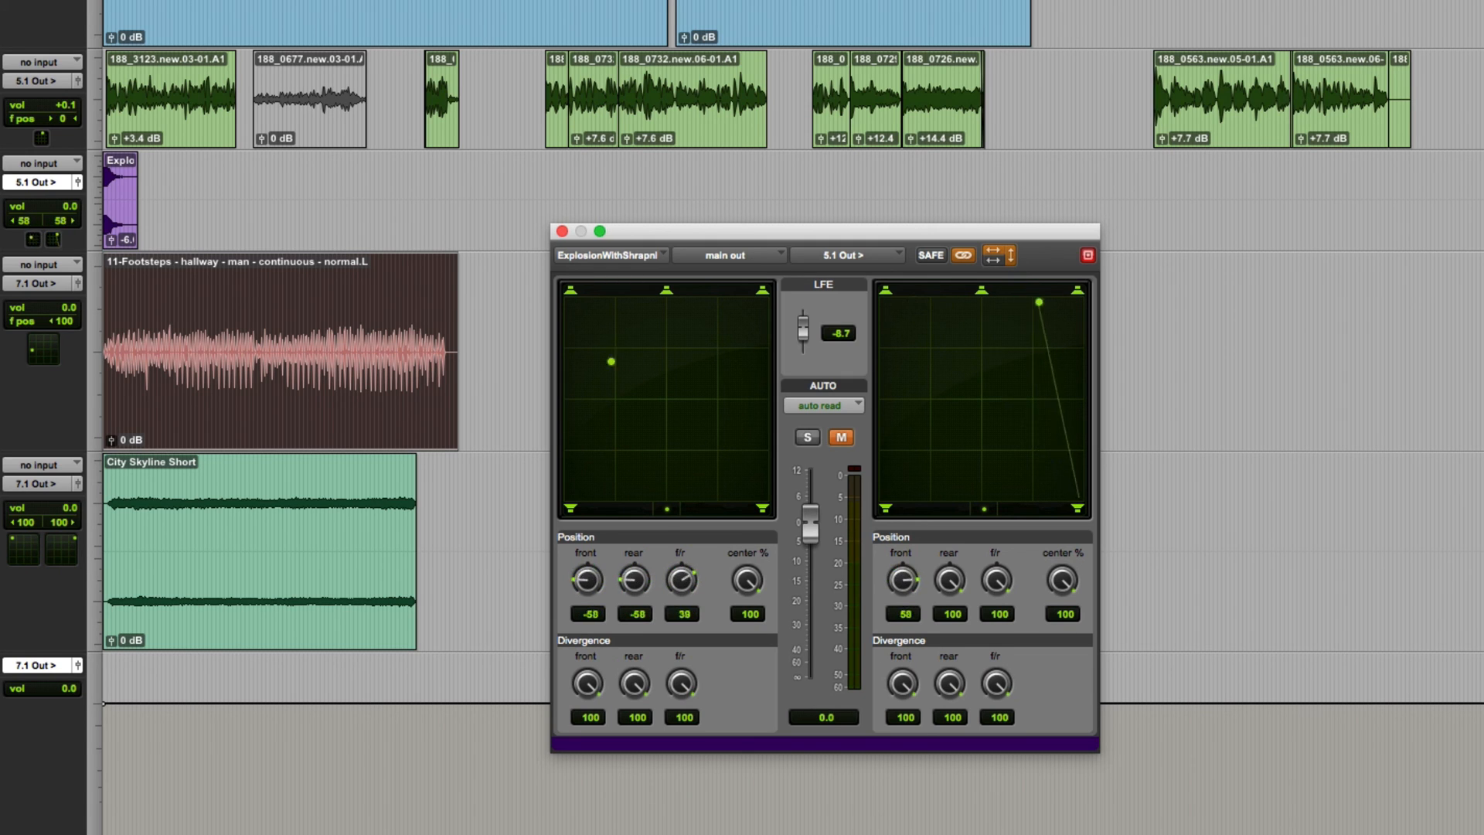
pyautogui.moveTo(612, 361); pyautogui.dragTo(591, 426)
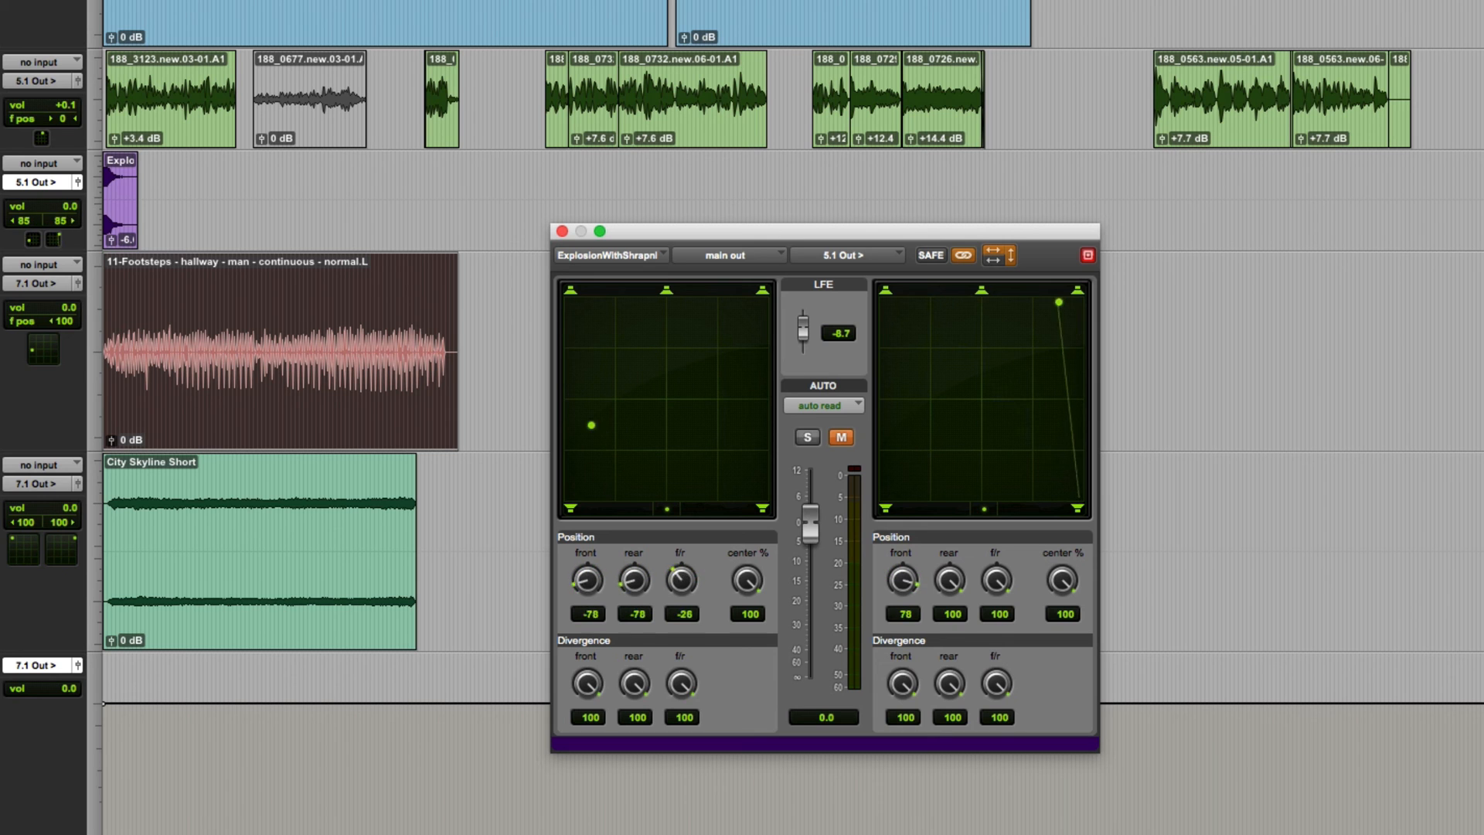